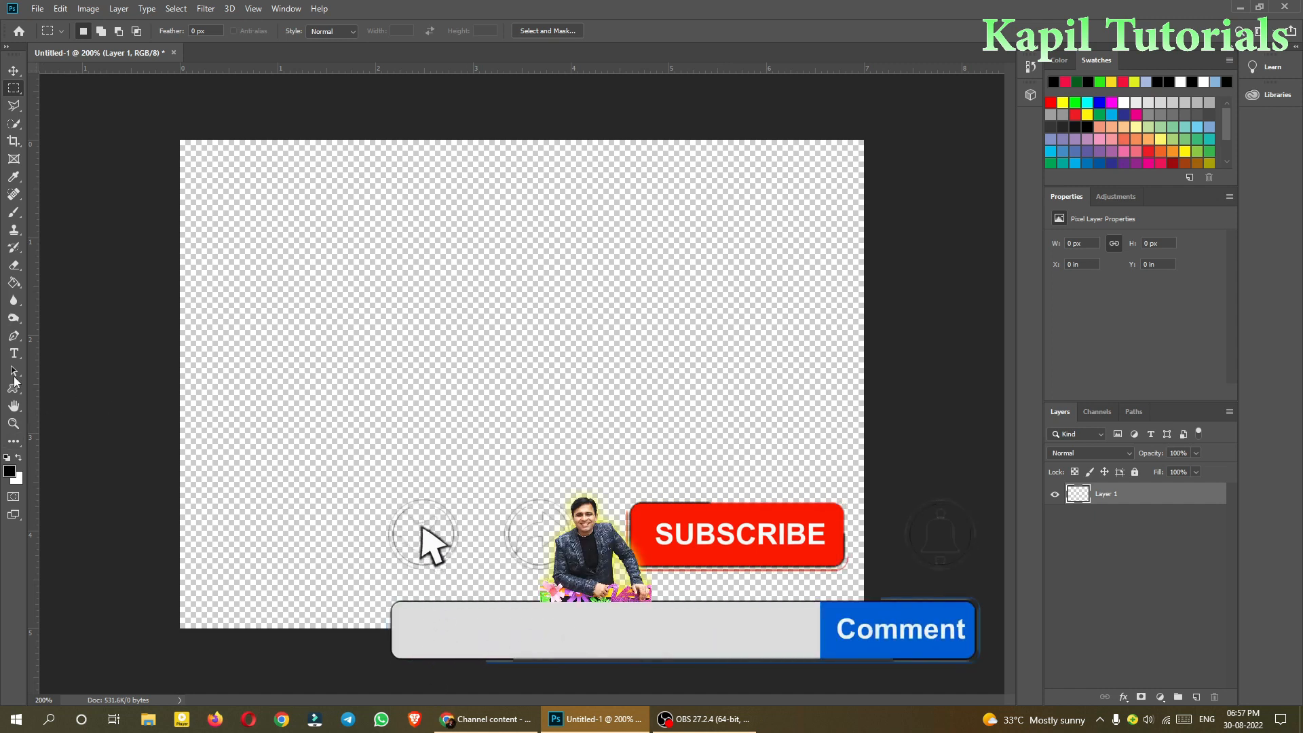
- Reveal the fill tool group containing the Gradient Tool from the toolbar
left_click(14, 282)
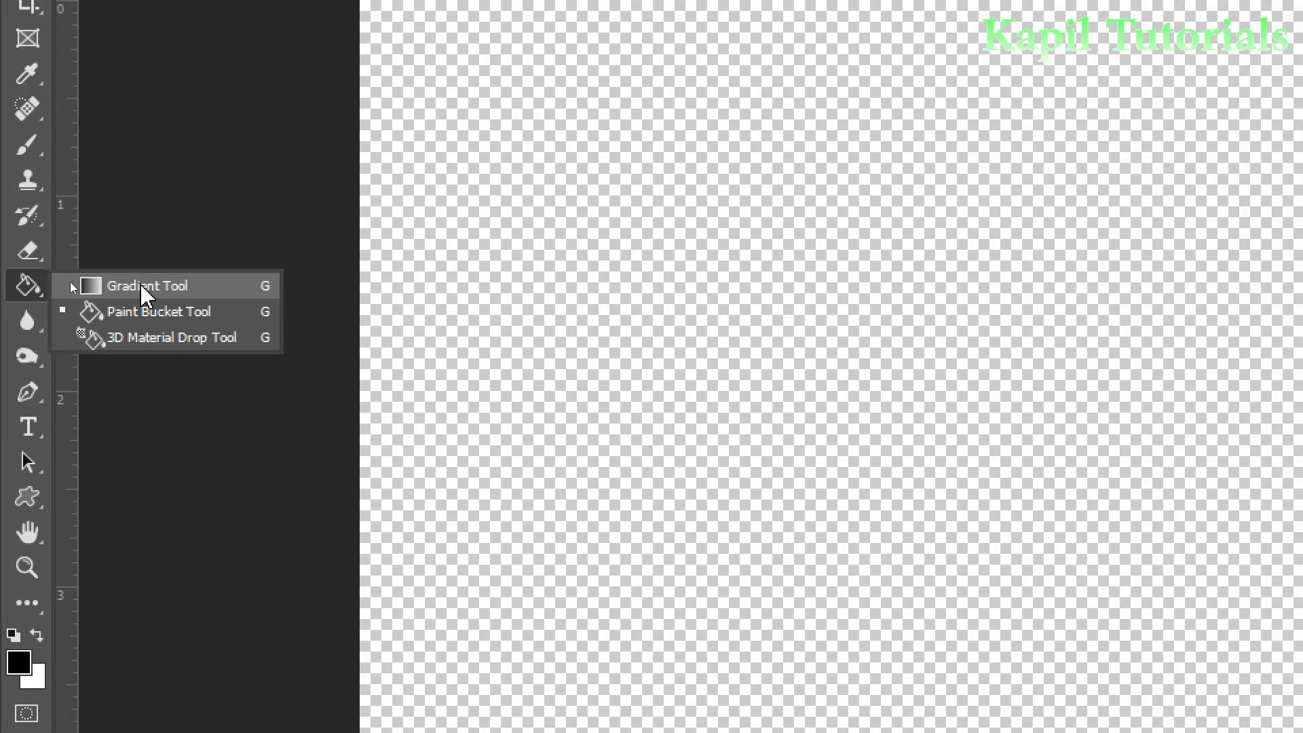
mouse_move(251, 298)
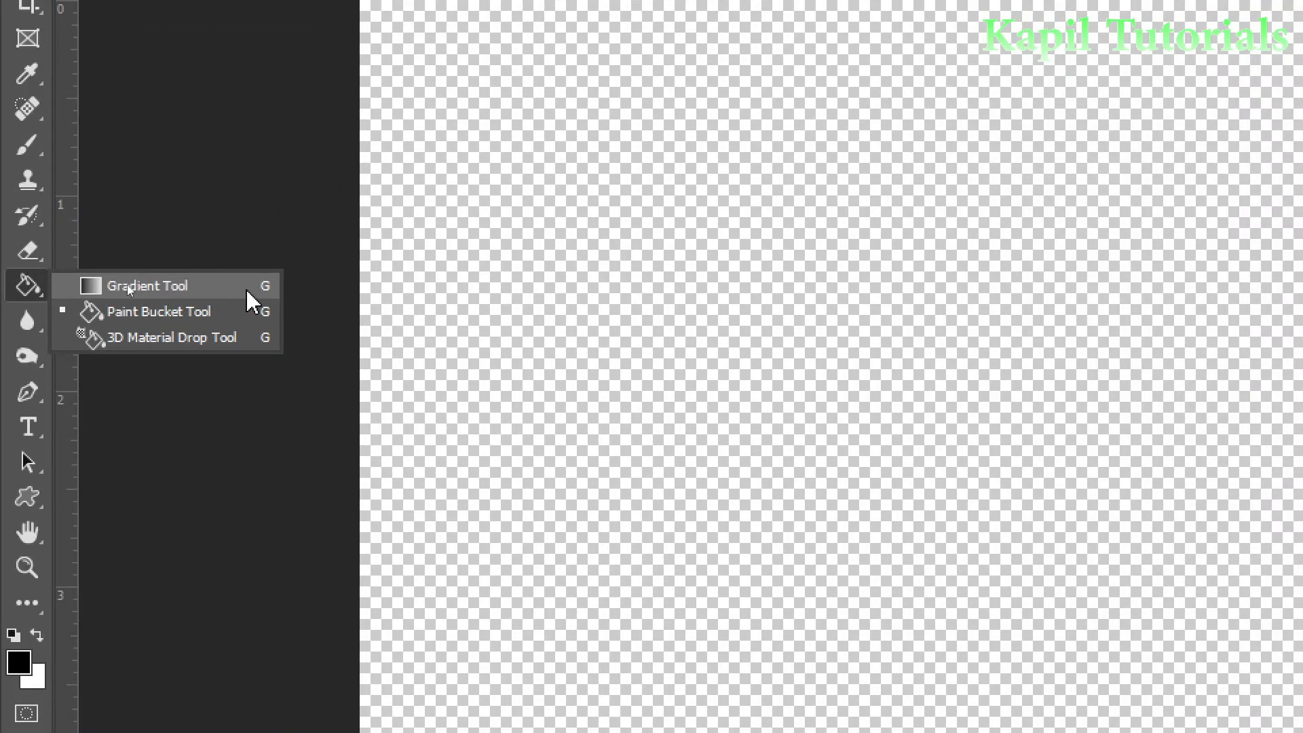
- Activate the Gradient Tool, edit the current black-to-dark-red gradient and save it as a new preset
left_click(149, 285)
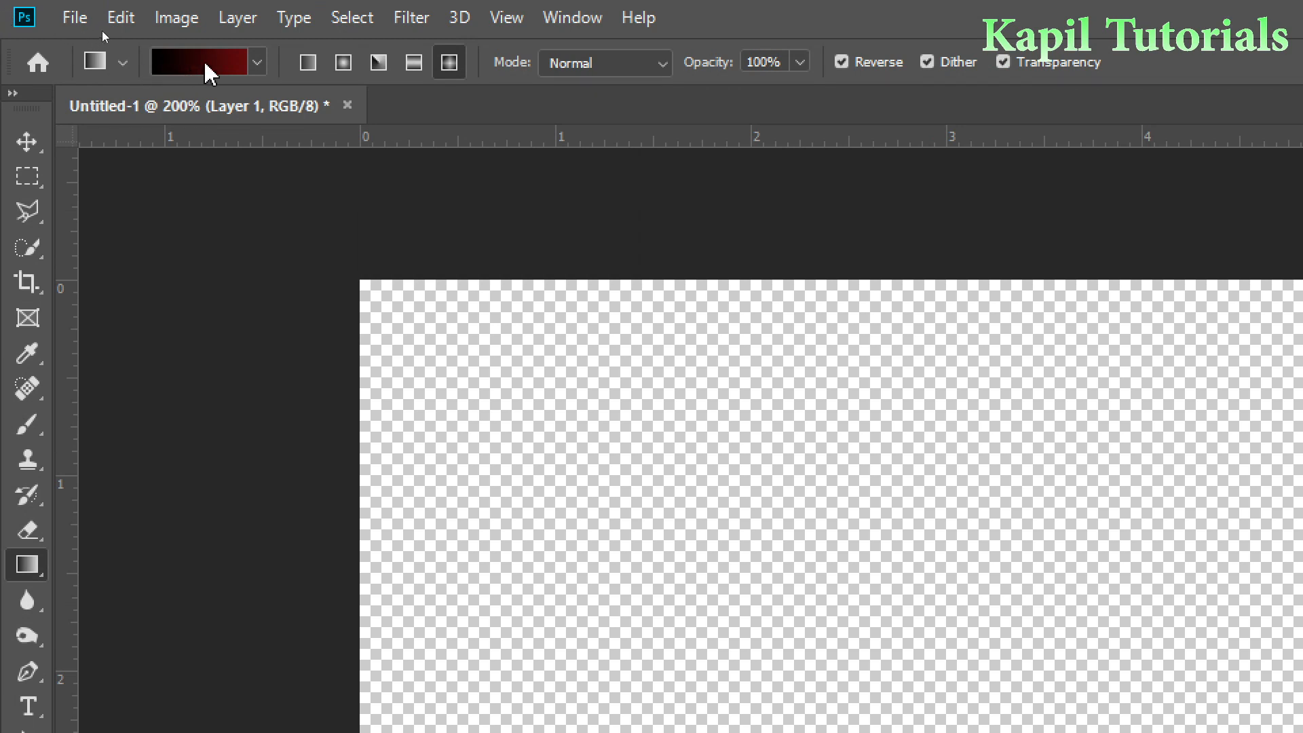
left_click(205, 61)
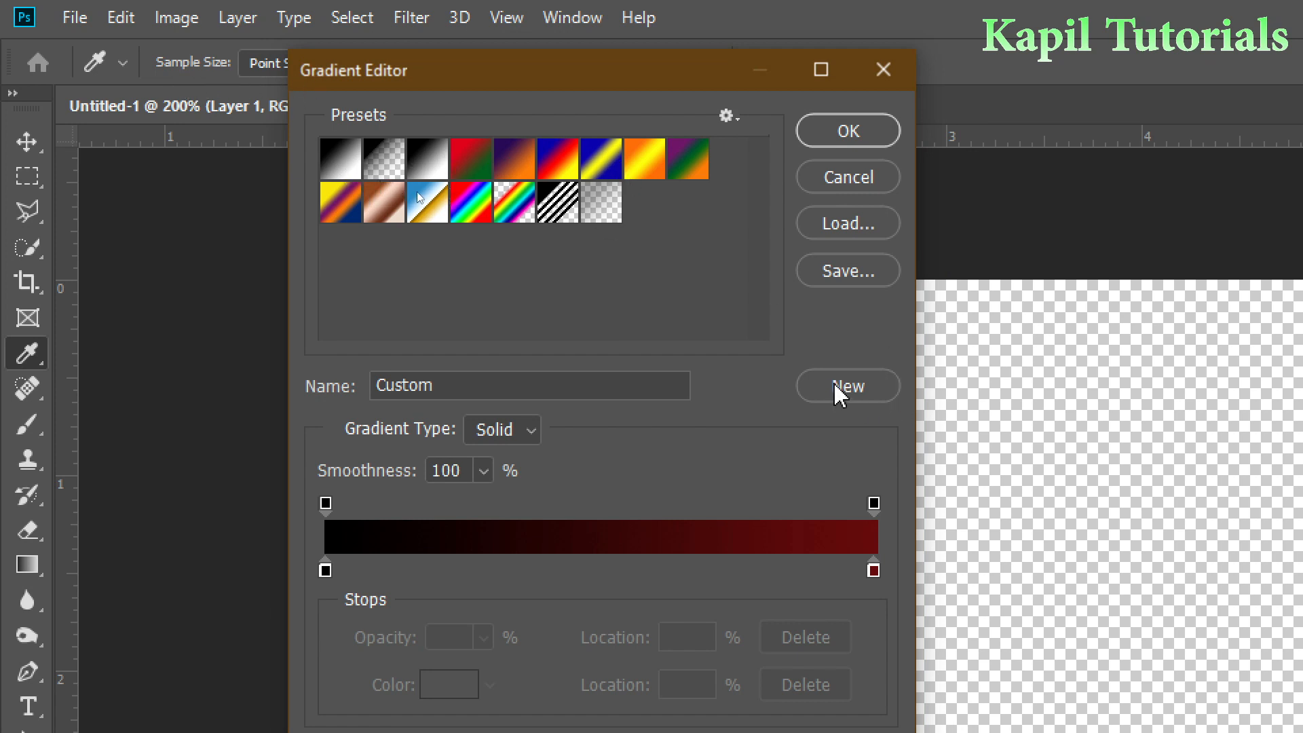
left_click(847, 386)
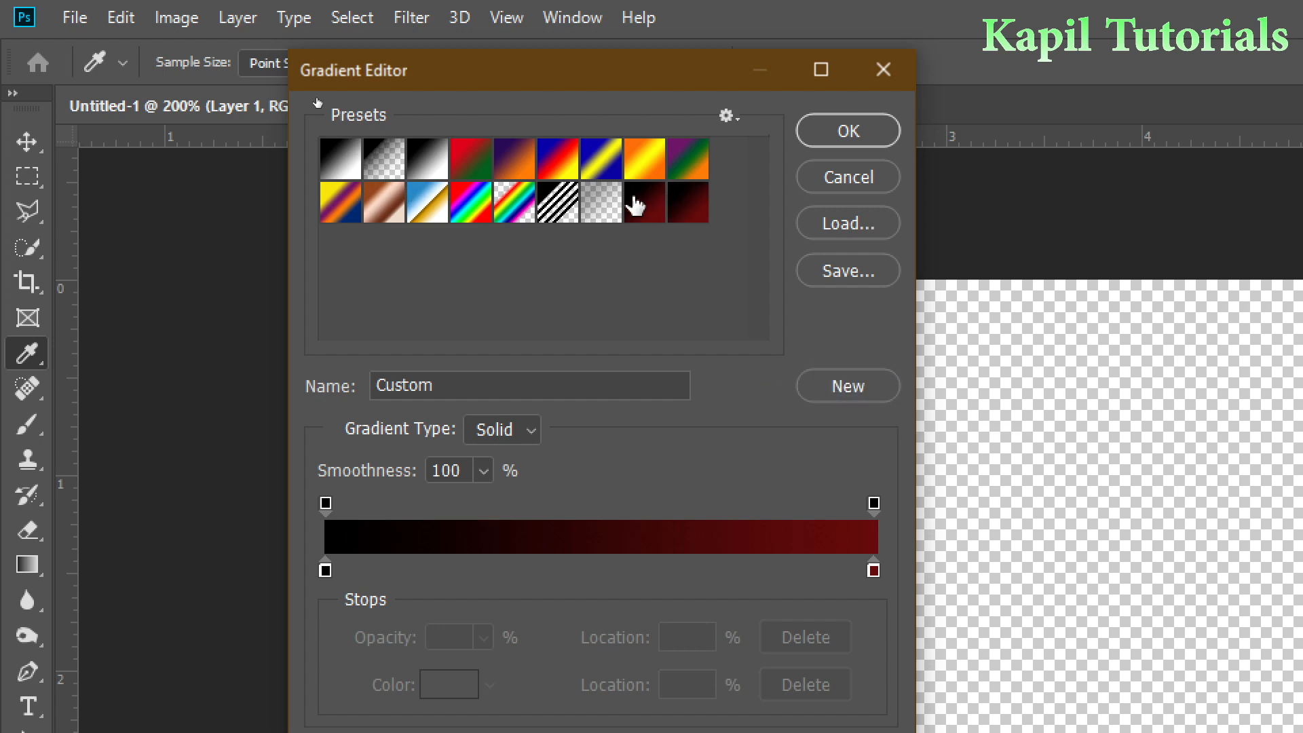
mouse_move(601, 205)
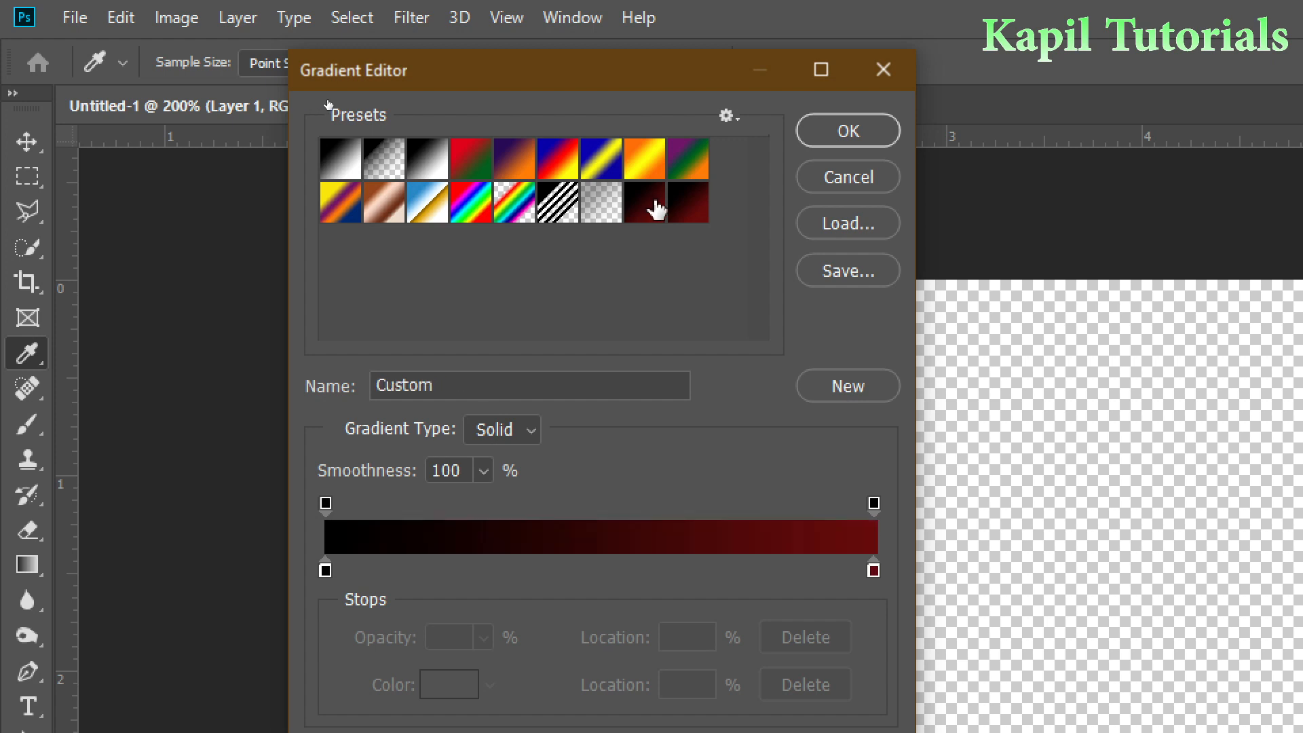
left_click_drag(582, 69, 540, 52)
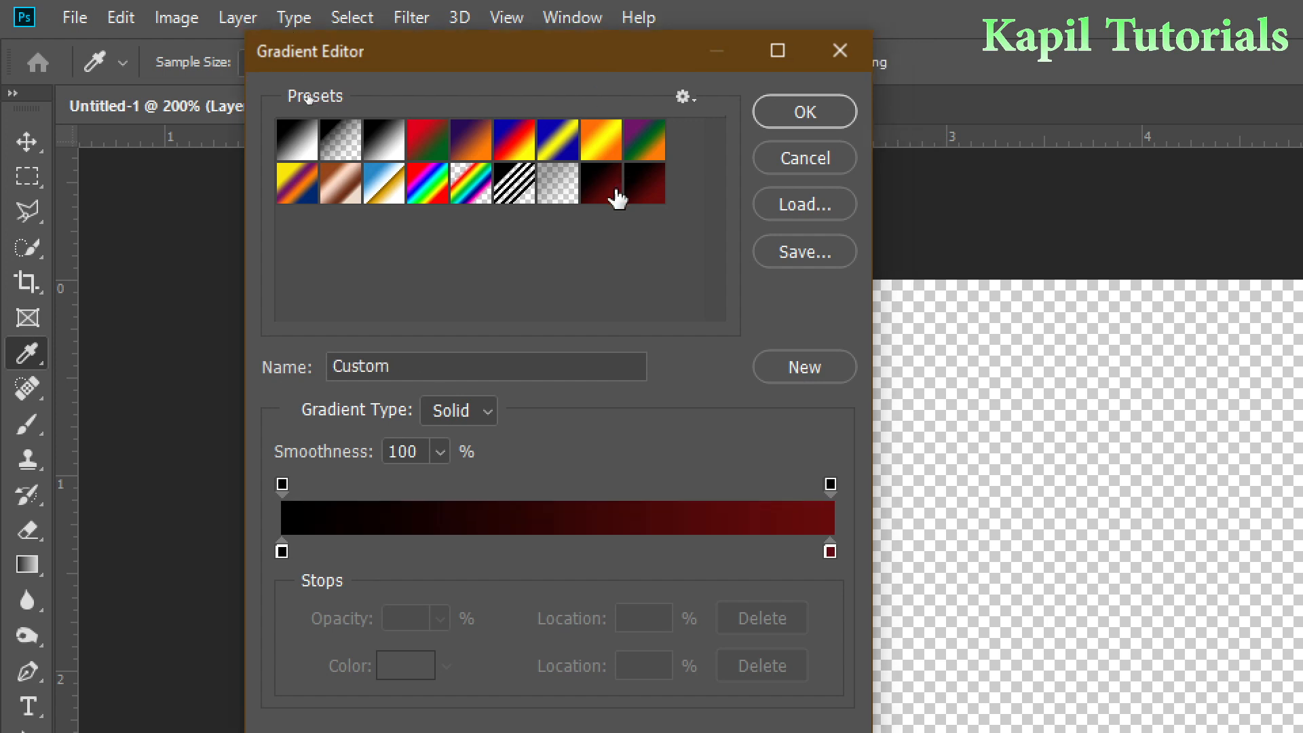
mouse_move(284, 563)
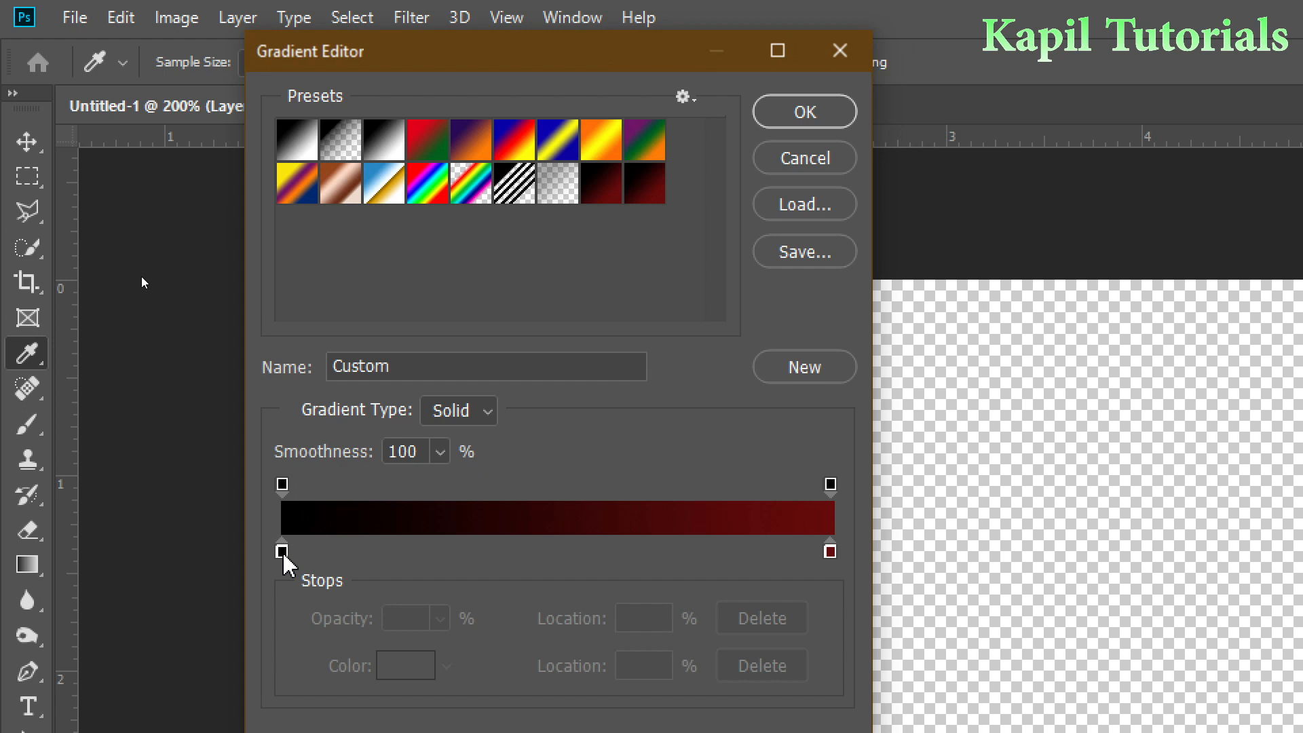
mouse_move(498, 67)
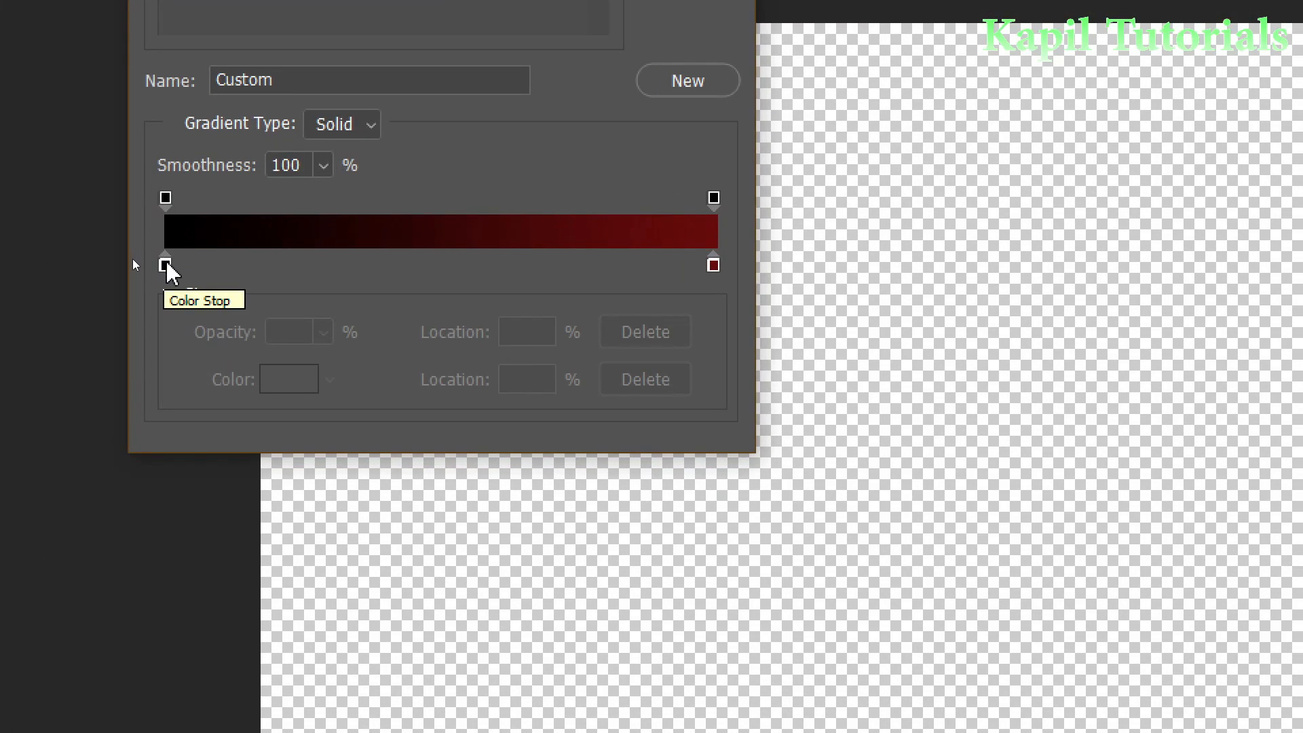
- Set the left stop to blue and the right stop to bright yellow (#f2ea11)
left_click(164, 265)
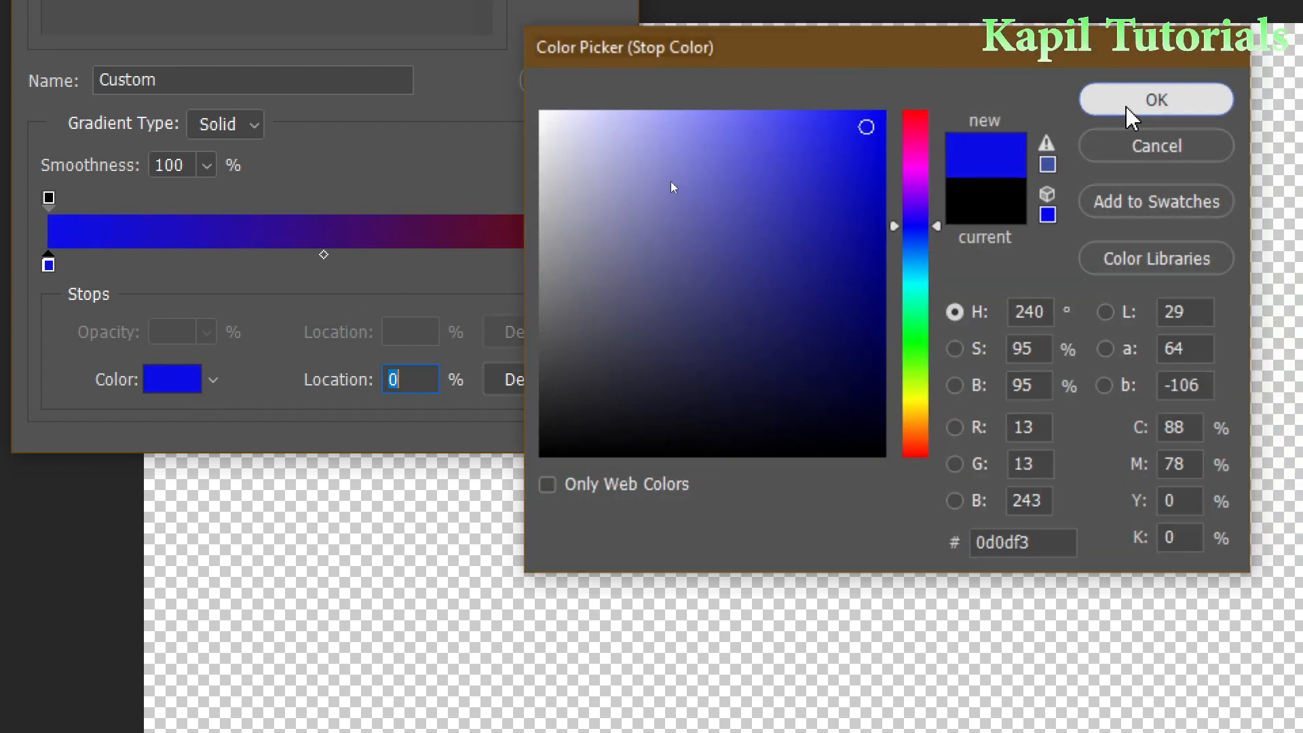
left_click(1154, 99)
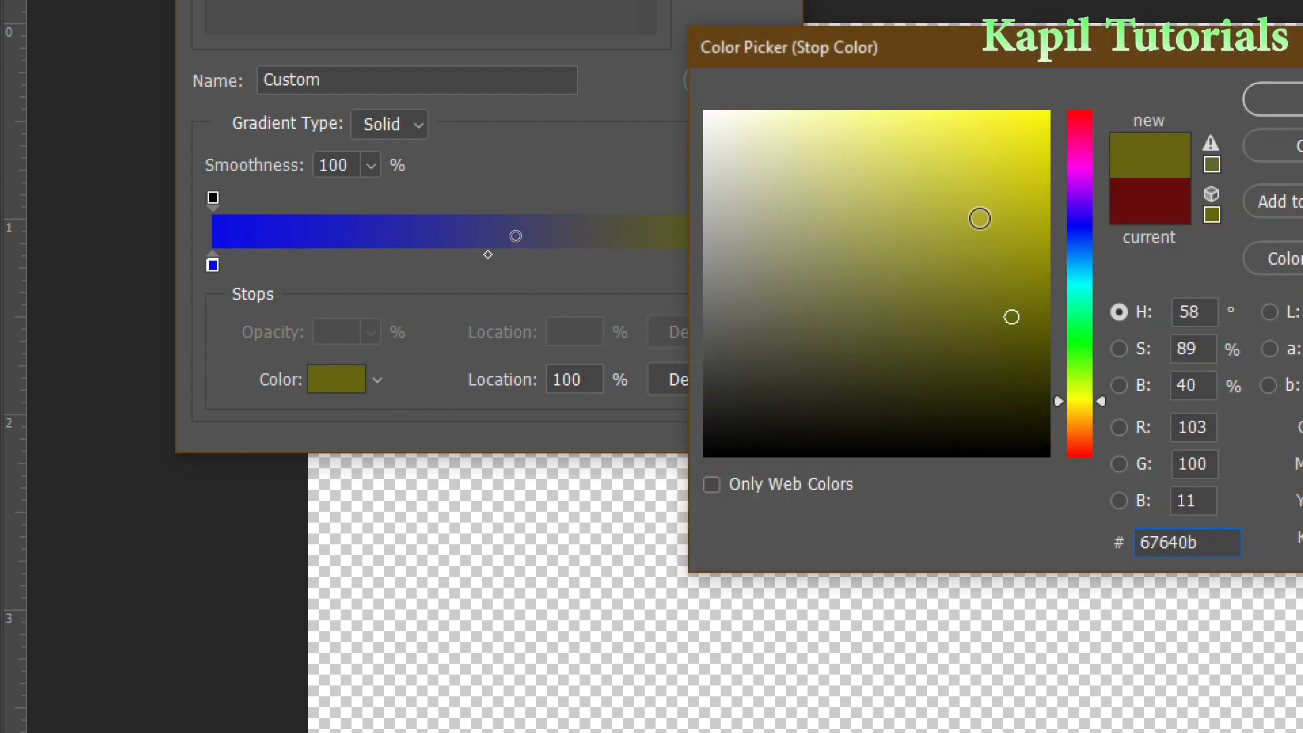
left_click(867, 127)
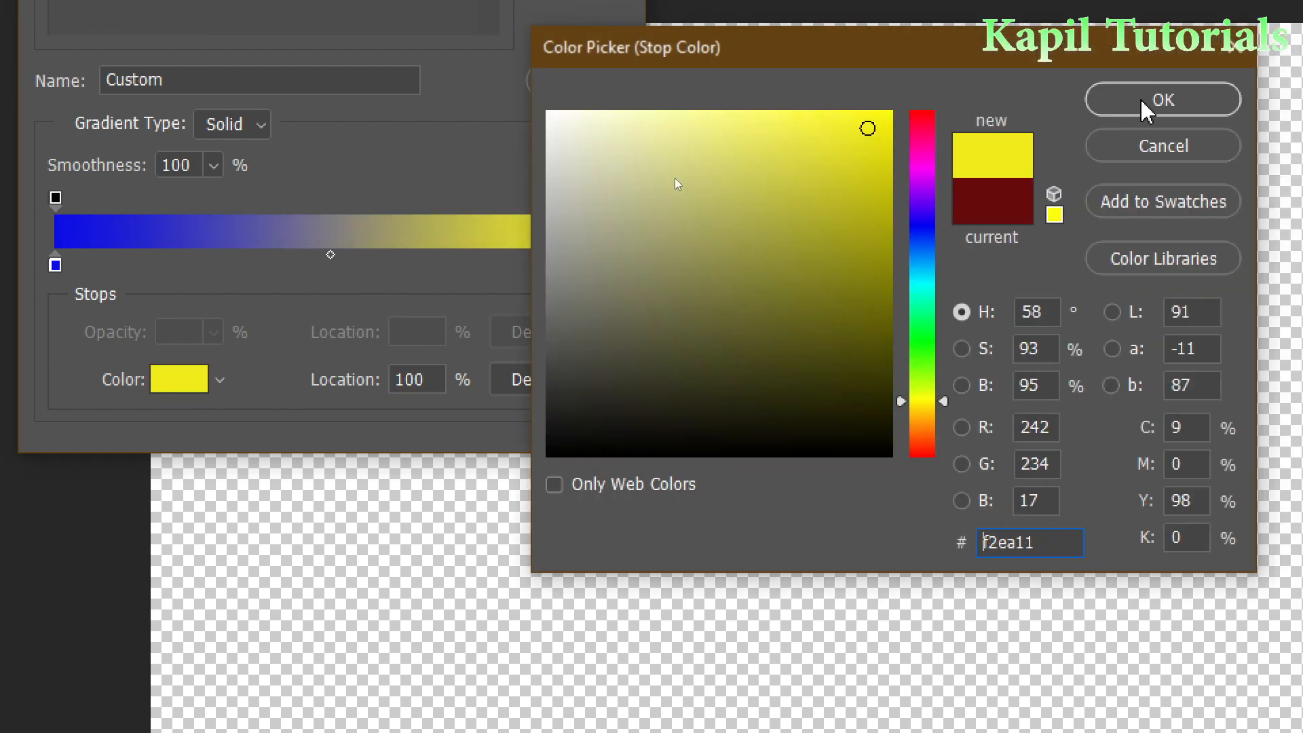
left_click(1162, 99)
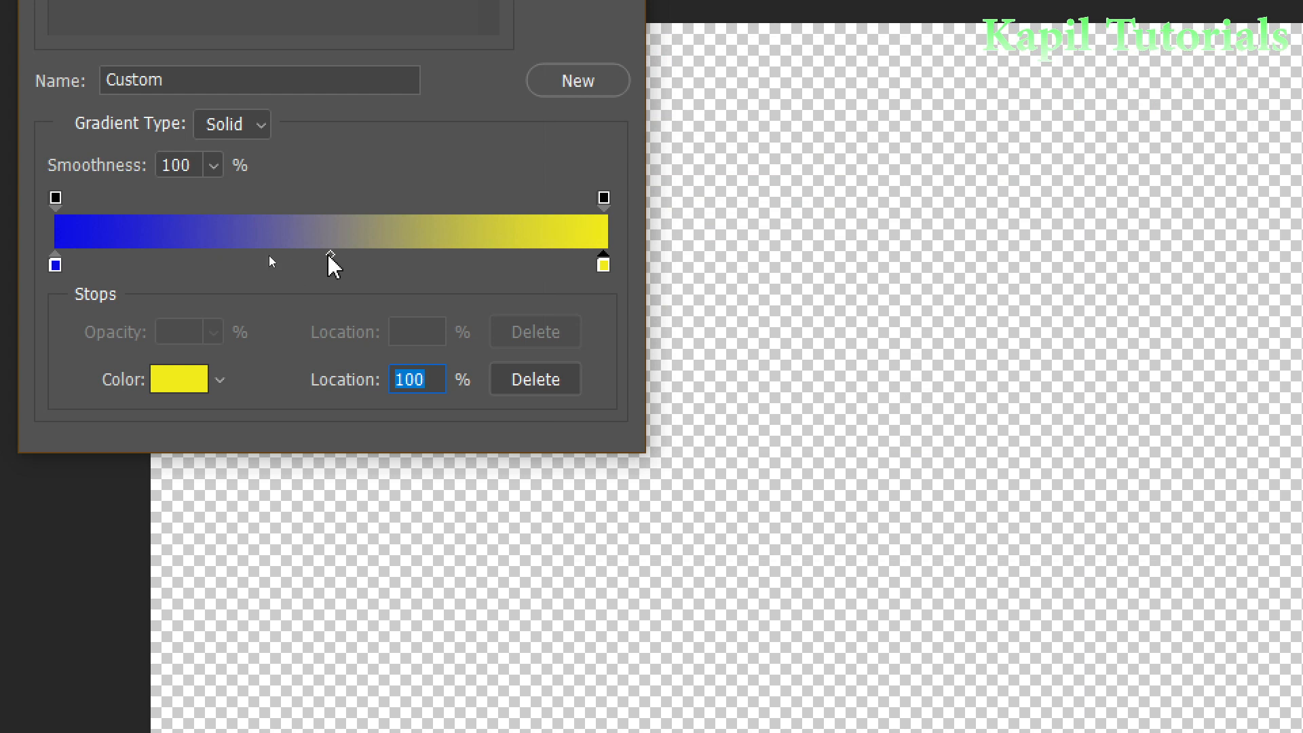
- Shift the blue-yellow blend midpoint back and forth, leaving it around 57%
left_click(330, 256)
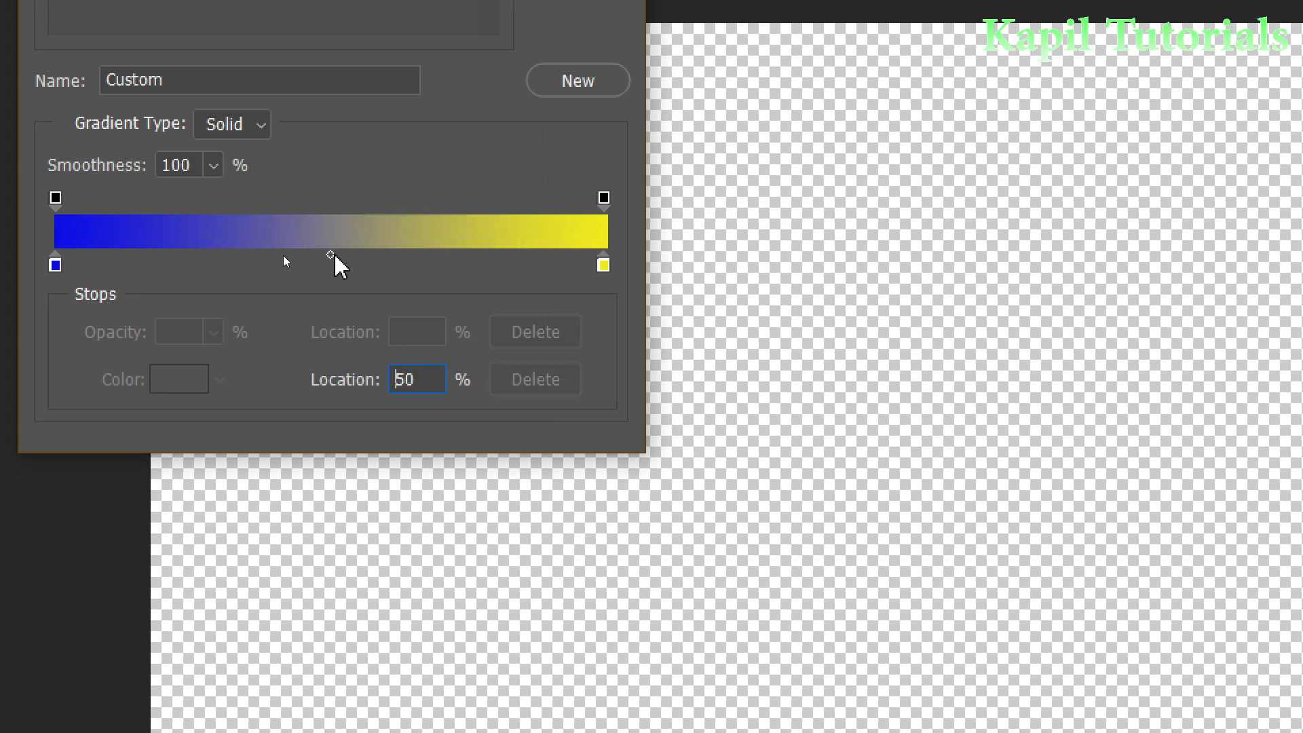
left_click_drag(332, 255, 321, 256)
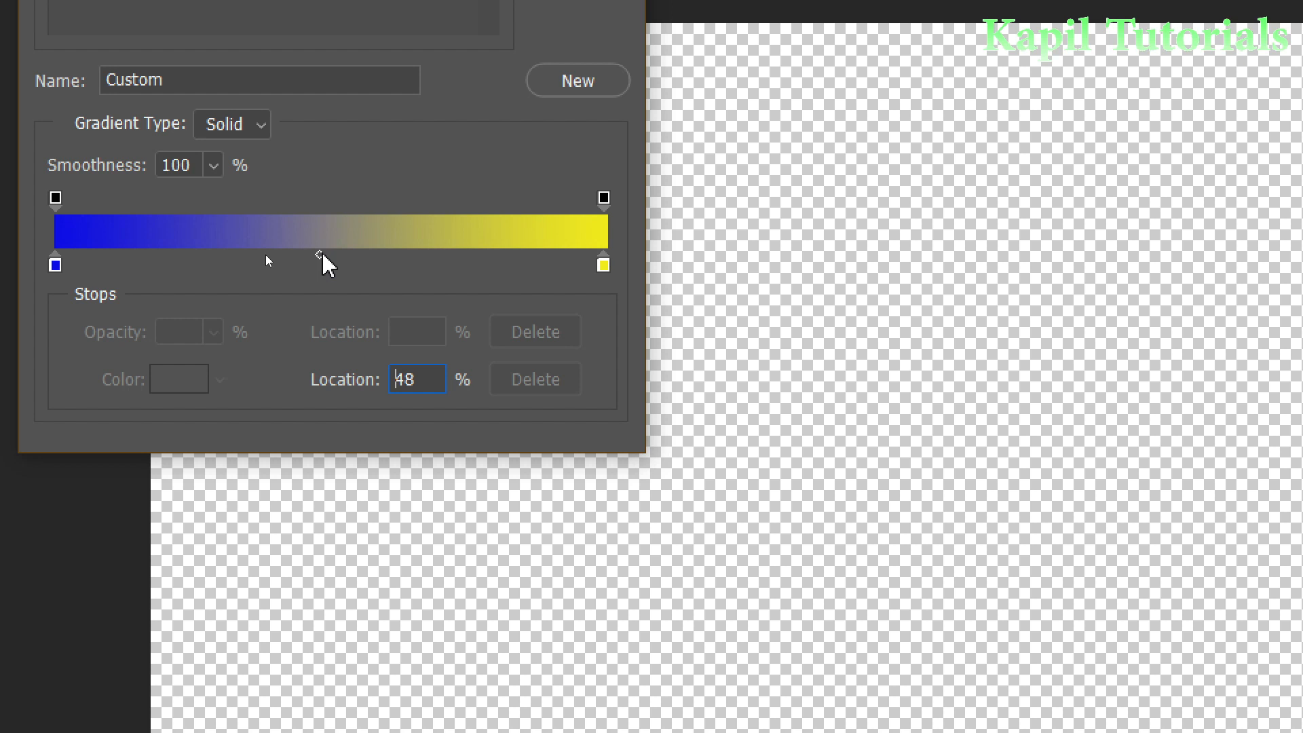
left_click_drag(320, 253, 364, 254)
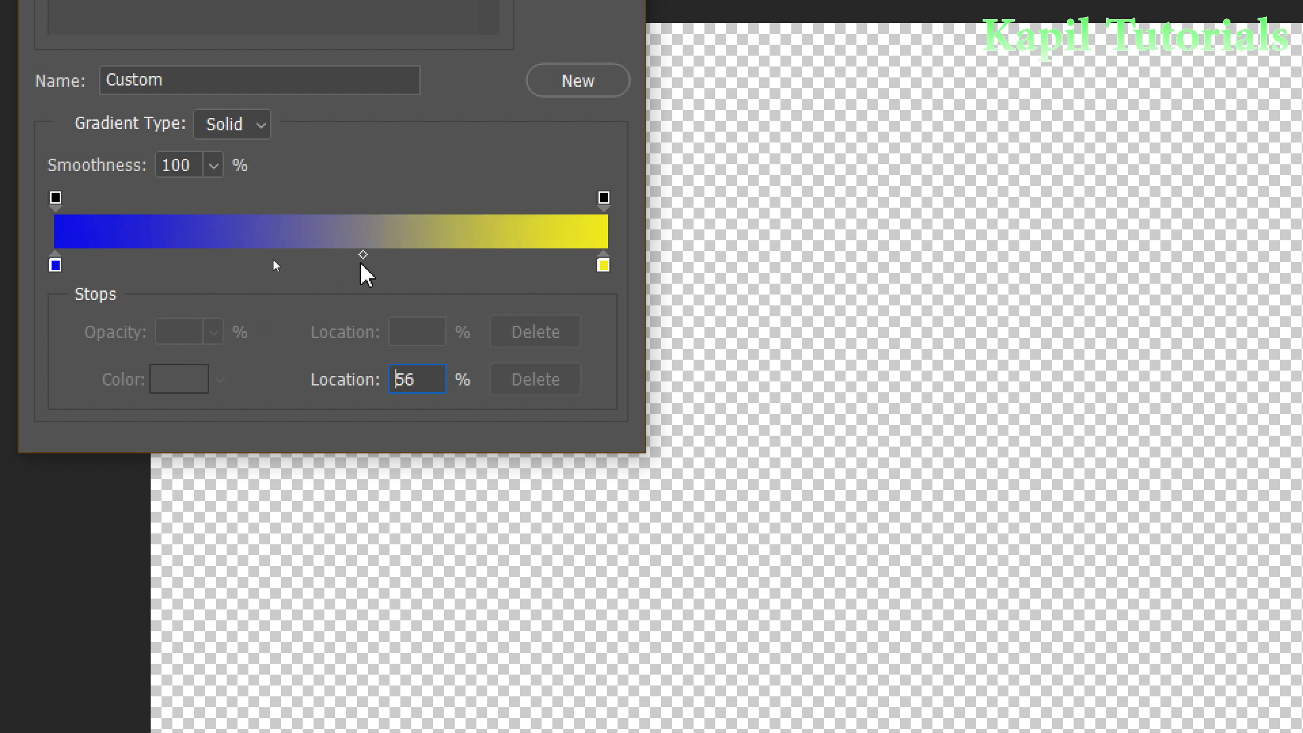
left_click_drag(363, 253, 308, 254)
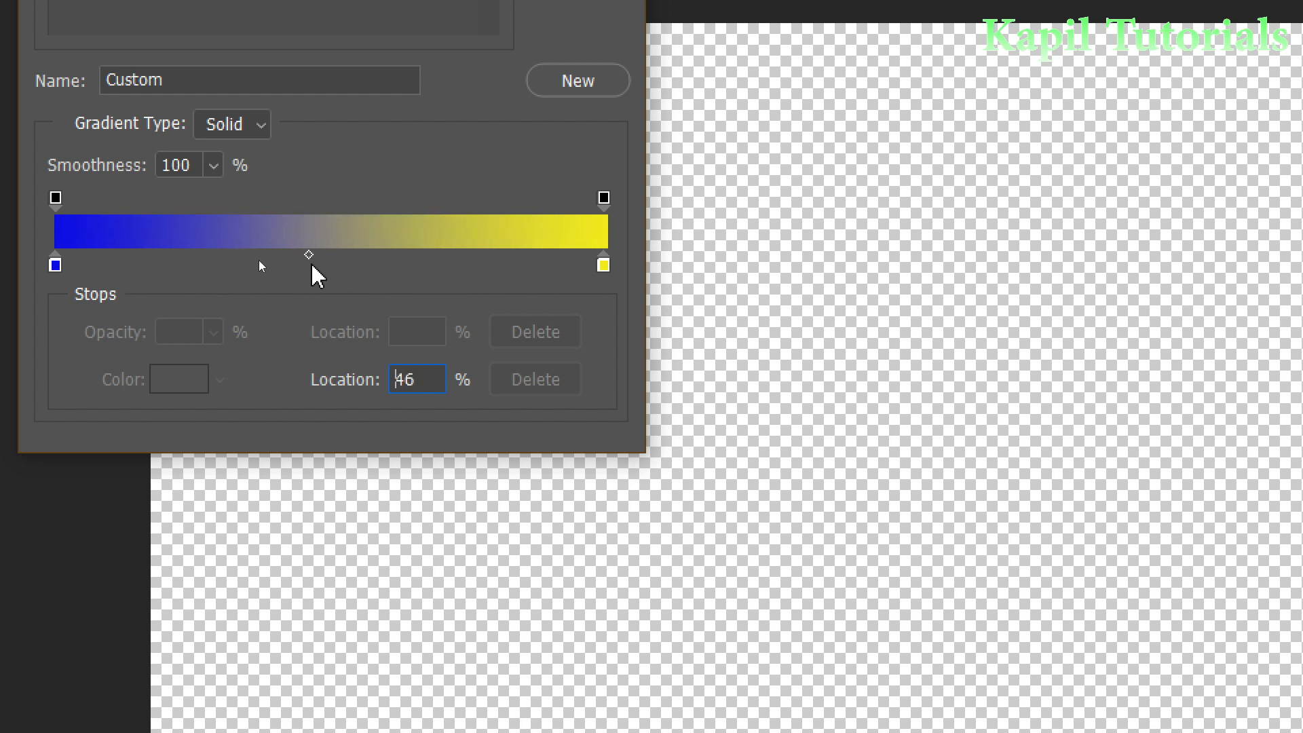
left_click_drag(308, 254, 368, 254)
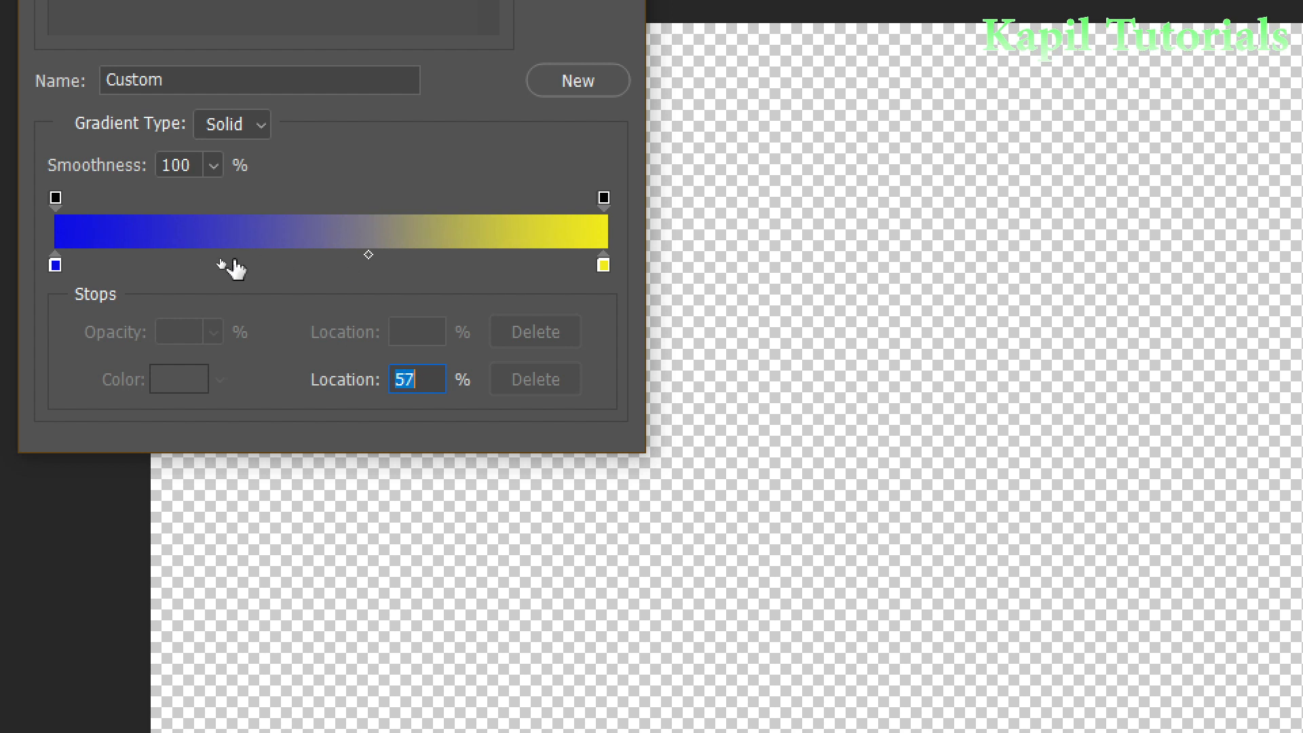
mouse_move(220, 274)
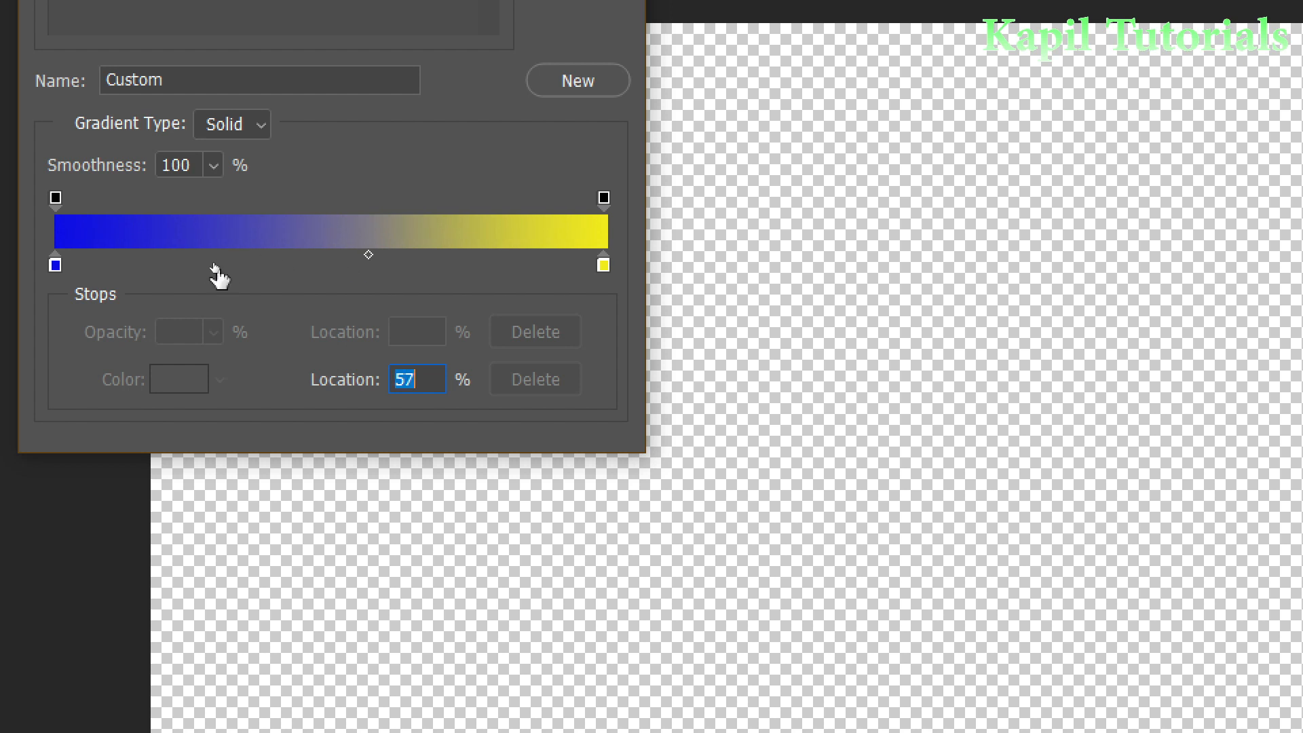
mouse_move(209, 273)
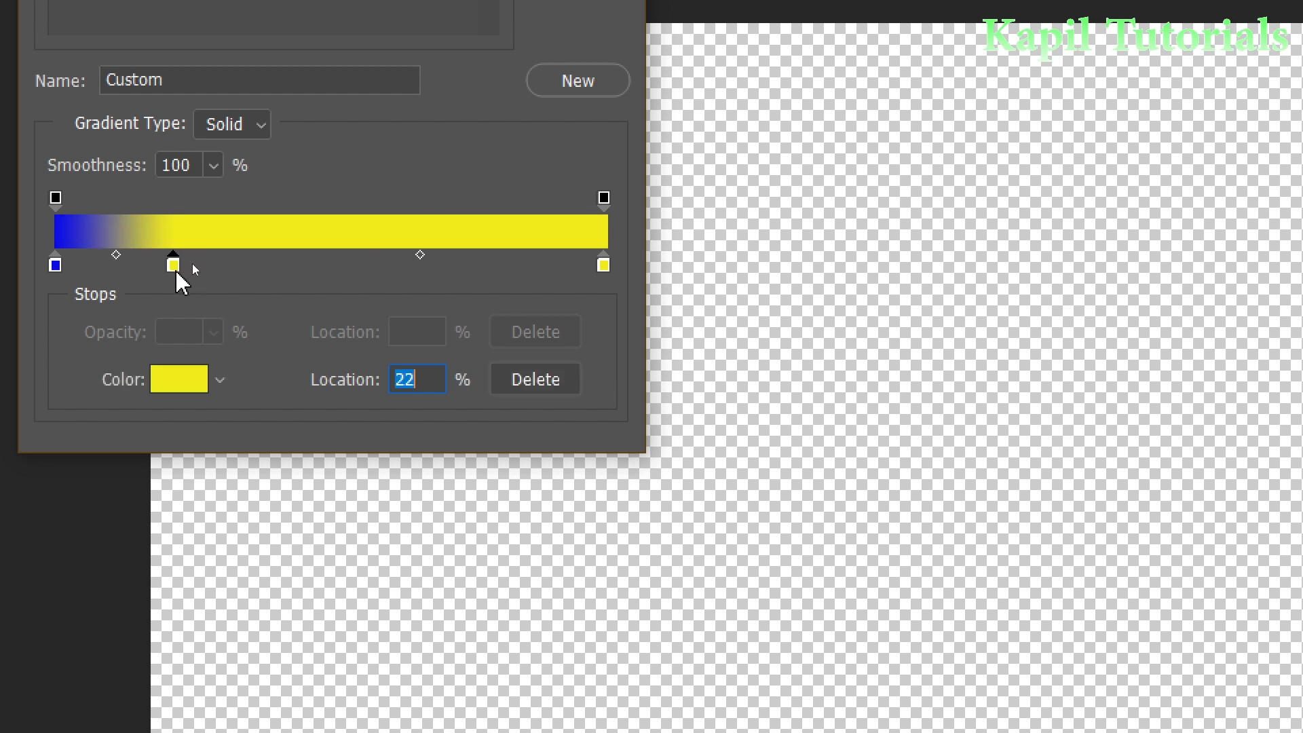
- Colour the middle stops orange at 22%, green at 36% and red further right, then start saving the gradient
left_click(176, 379)
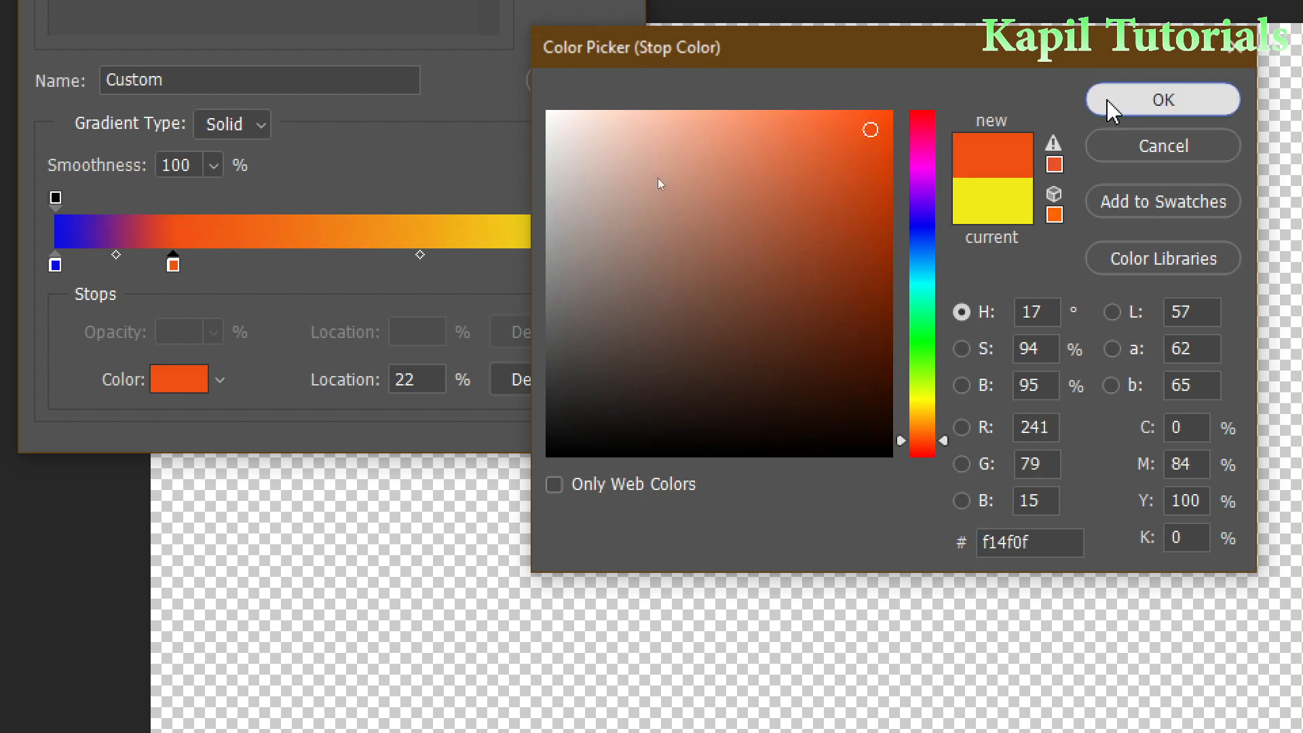
left_click(1162, 99)
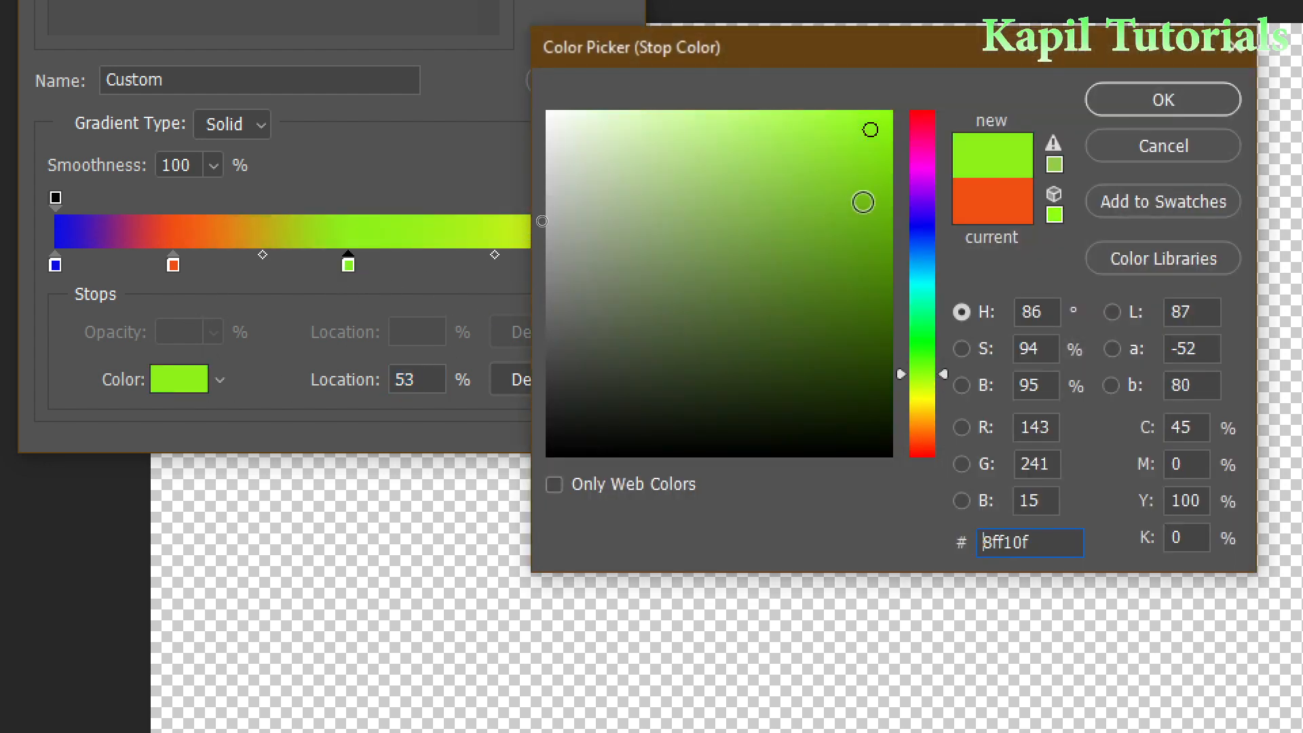
left_click(1163, 99)
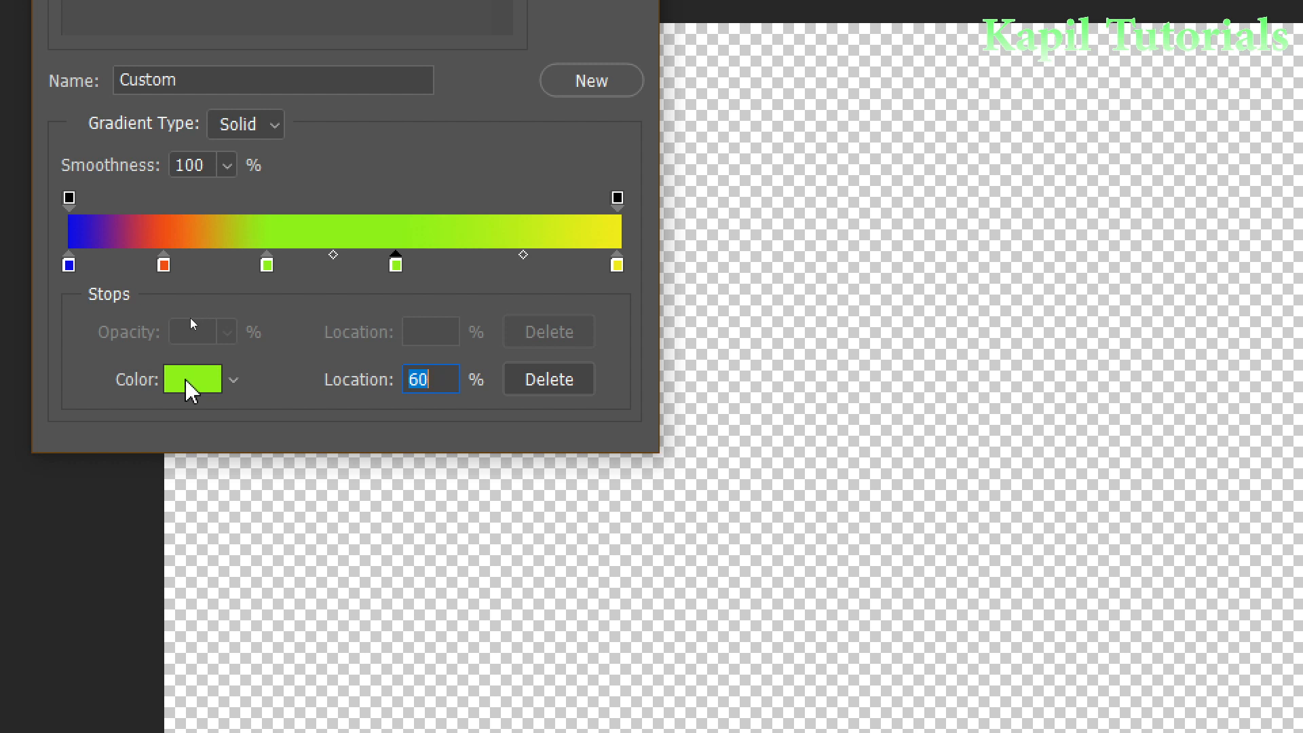
left_click(192, 379)
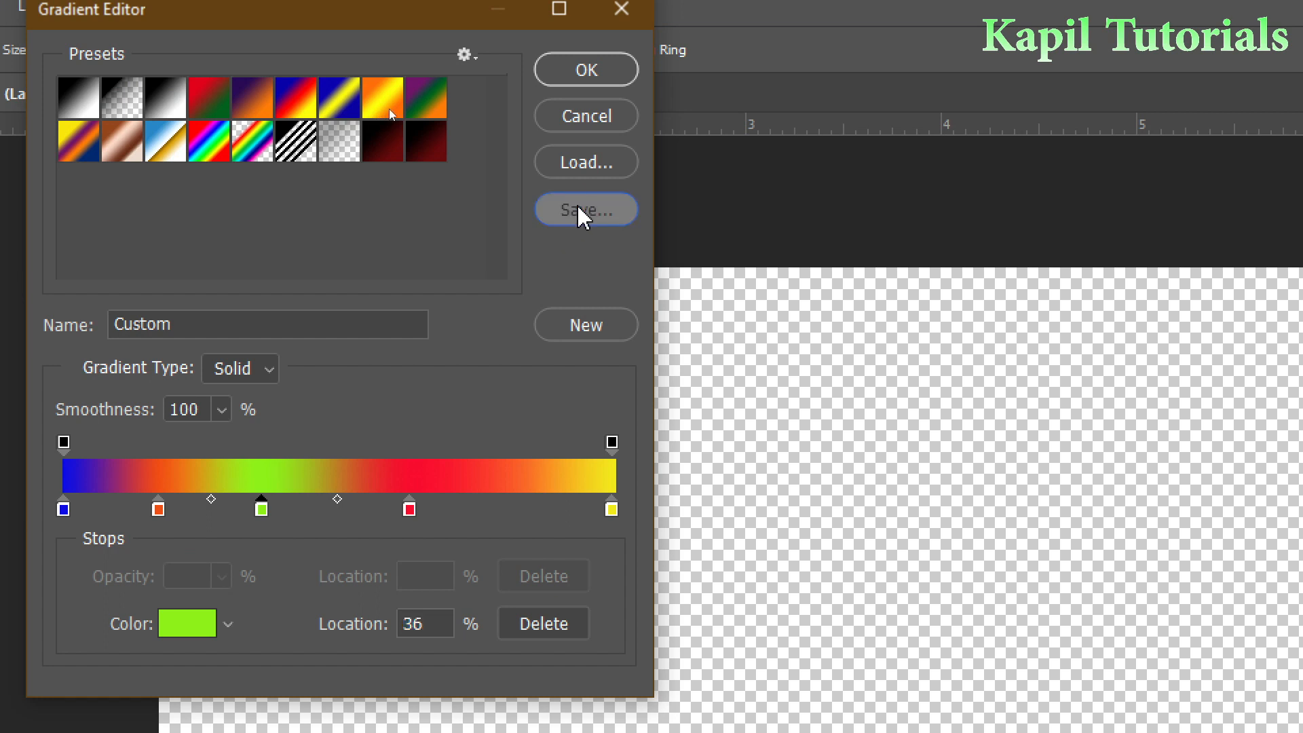
left_click(585, 209)
type("KK.grd")
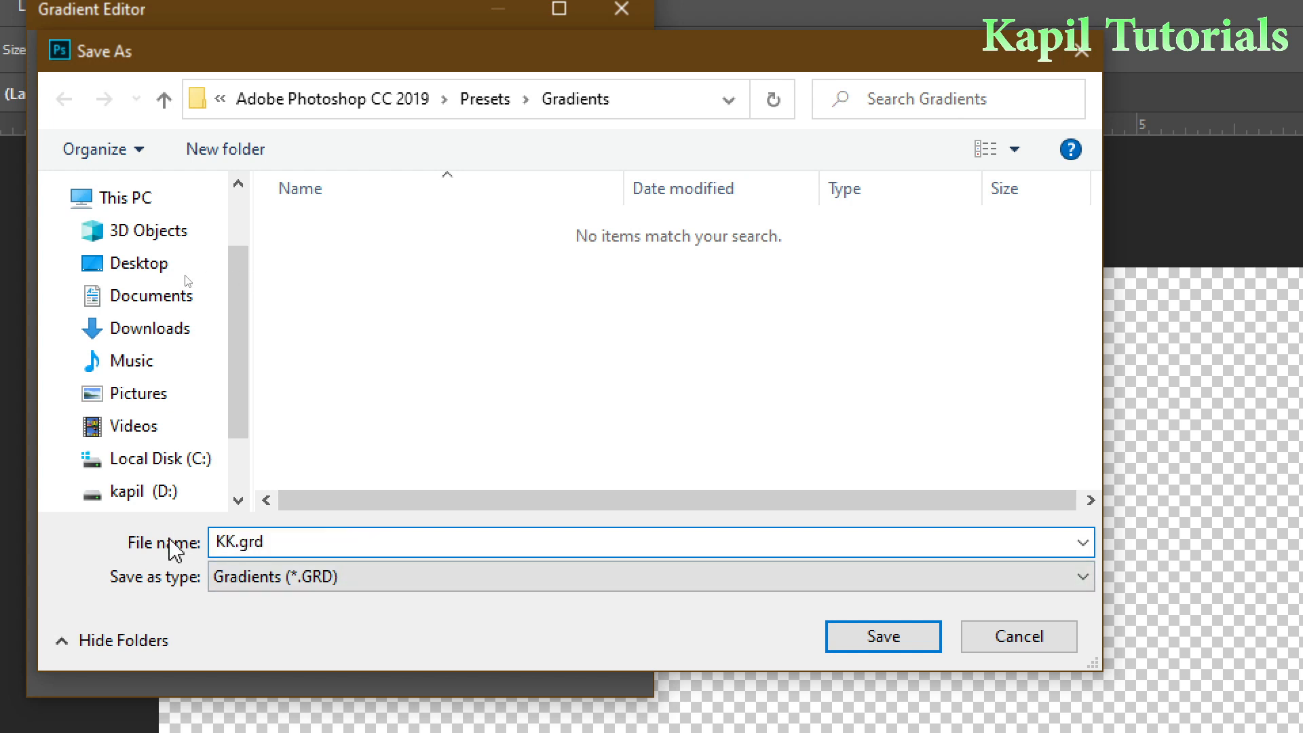
- Save the five-colour gradient as KK.grd in the Presets\Gradients folder
left_click(883, 635)
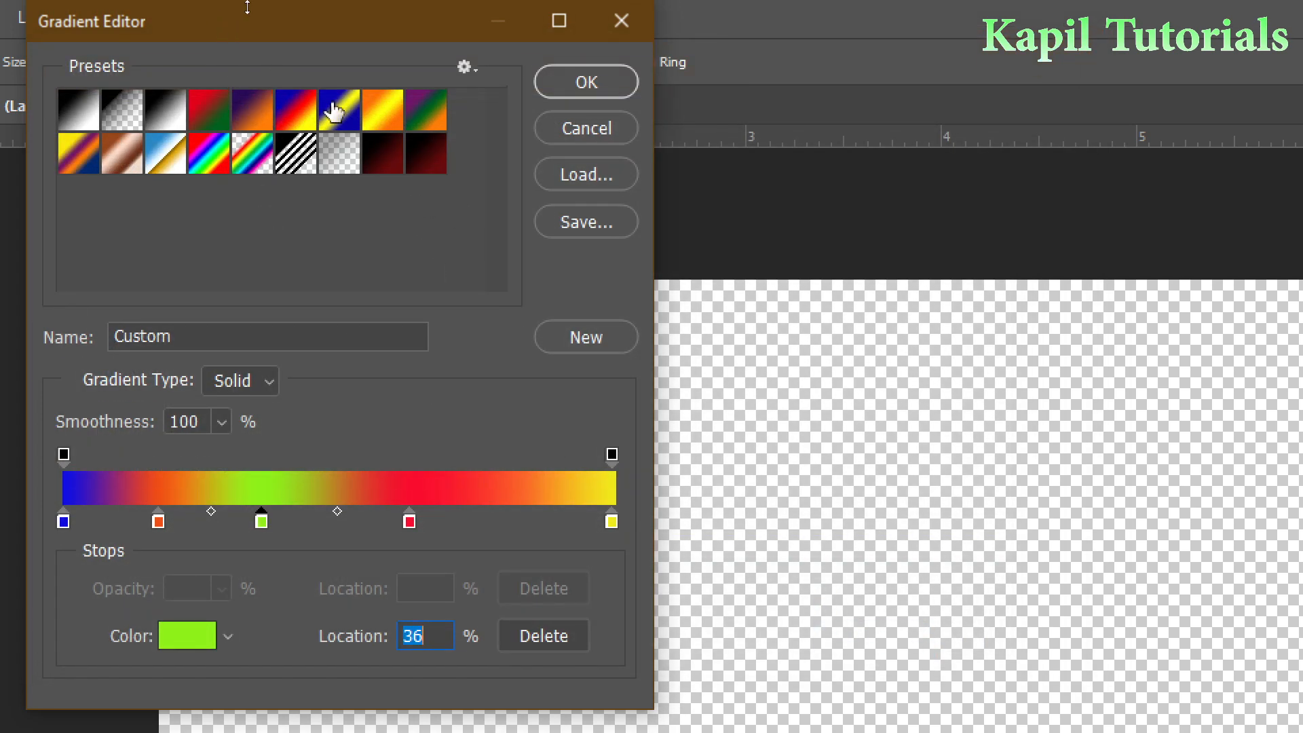
mouse_move(591, 192)
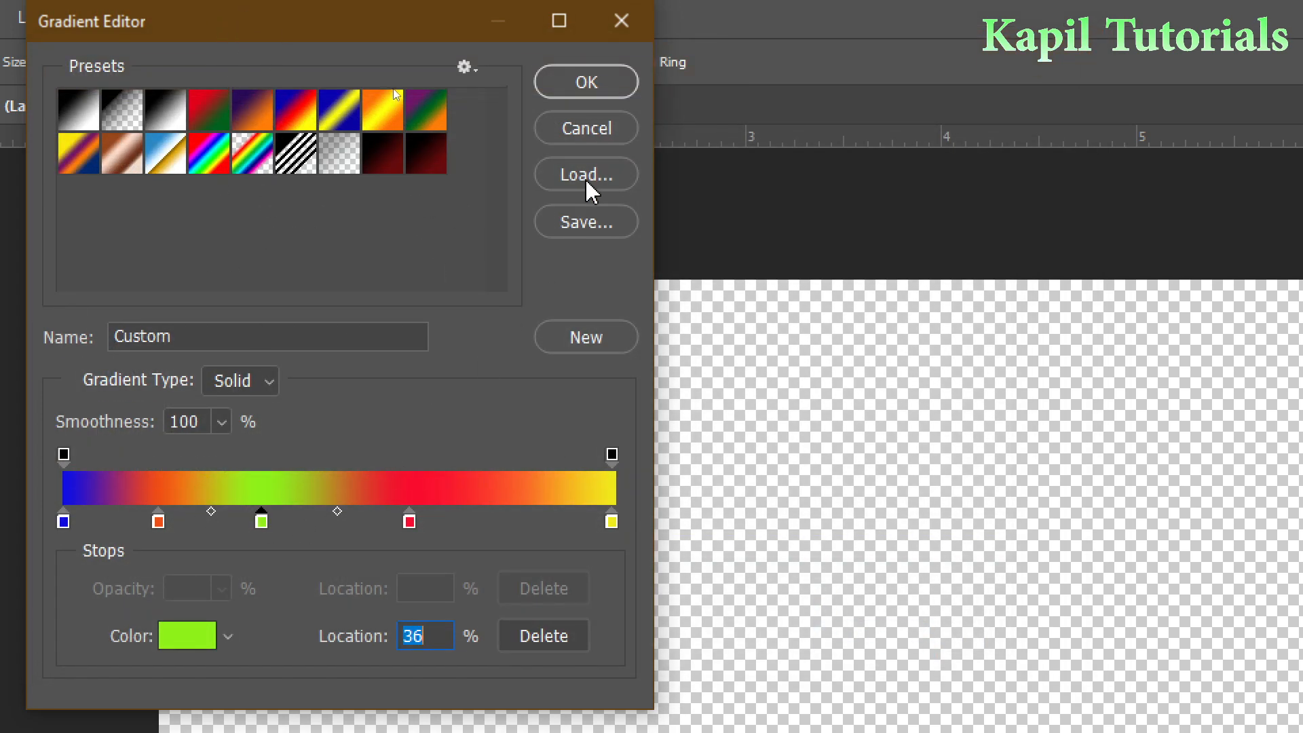
mouse_move(586, 175)
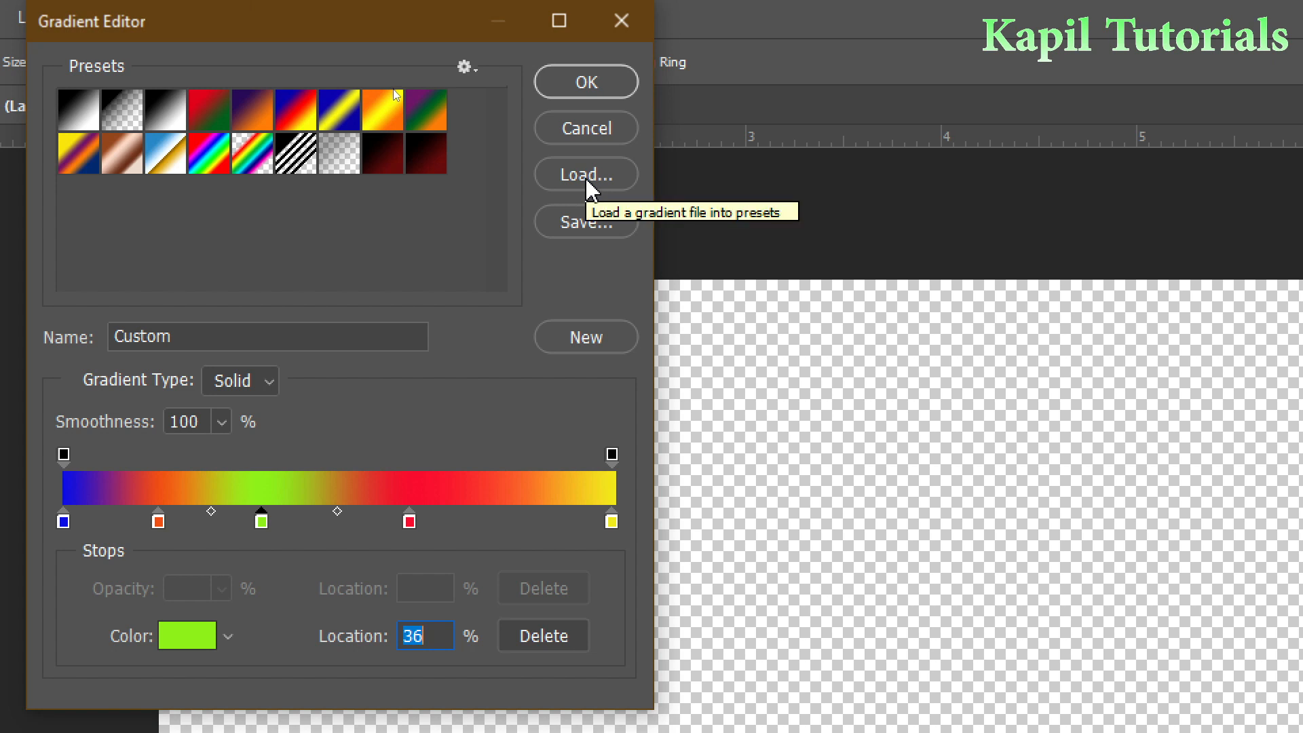
- Load KK.grd into the gradient presets and accept the multicolour gradient
left_click(585, 175)
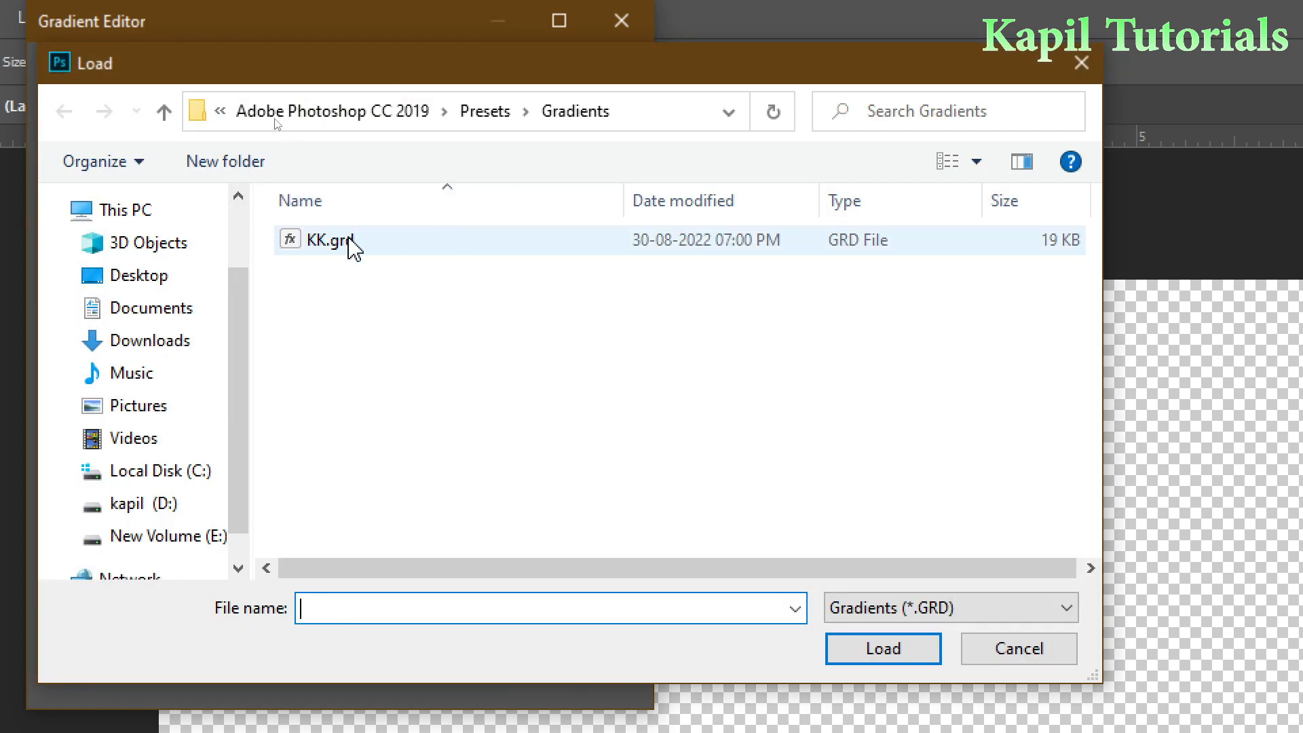
mouse_move(309, 262)
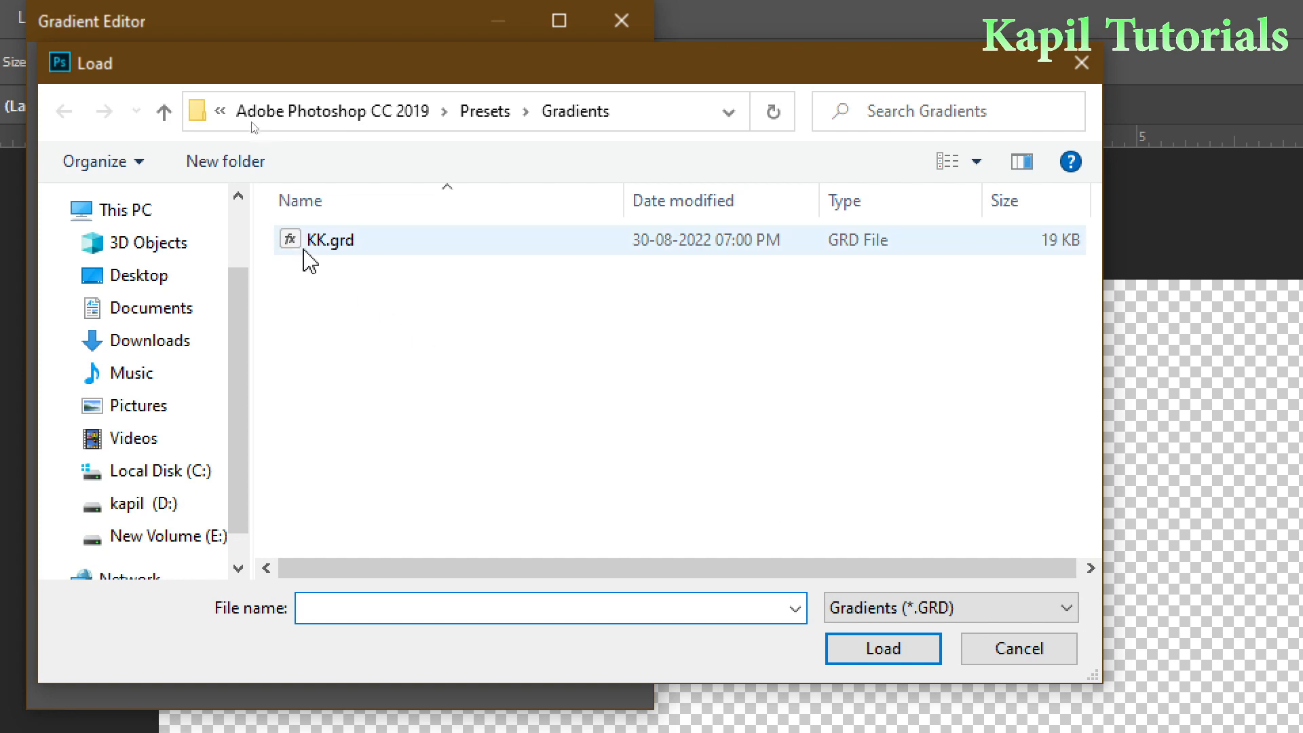
left_click(883, 649)
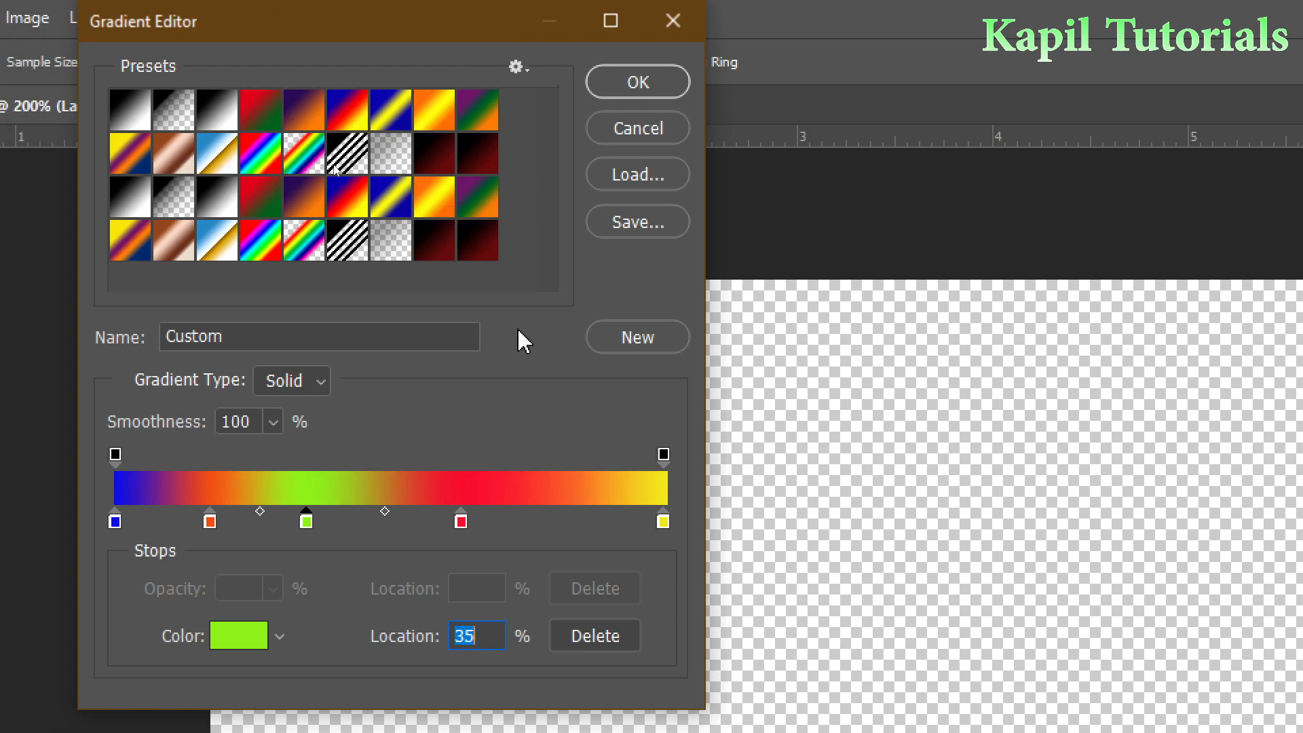
mouse_move(615, 537)
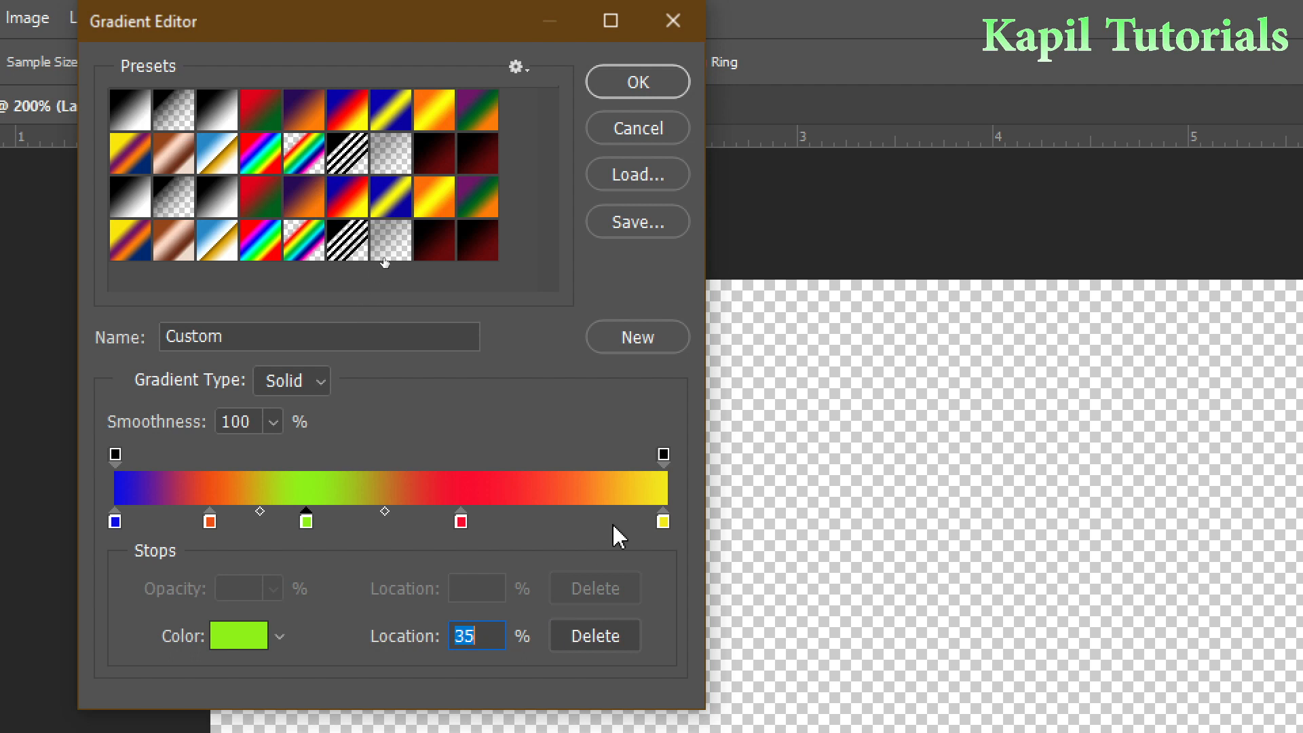
left_click(637, 81)
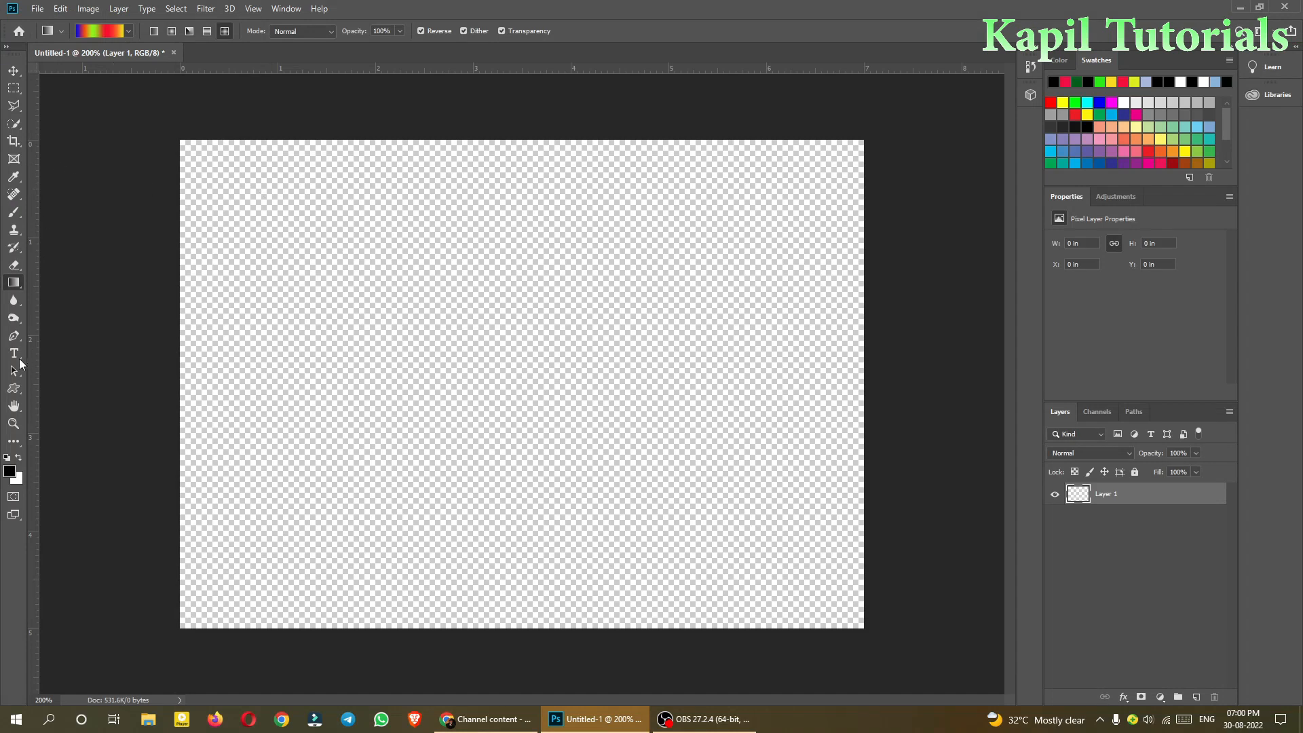
mouse_move(109, 185)
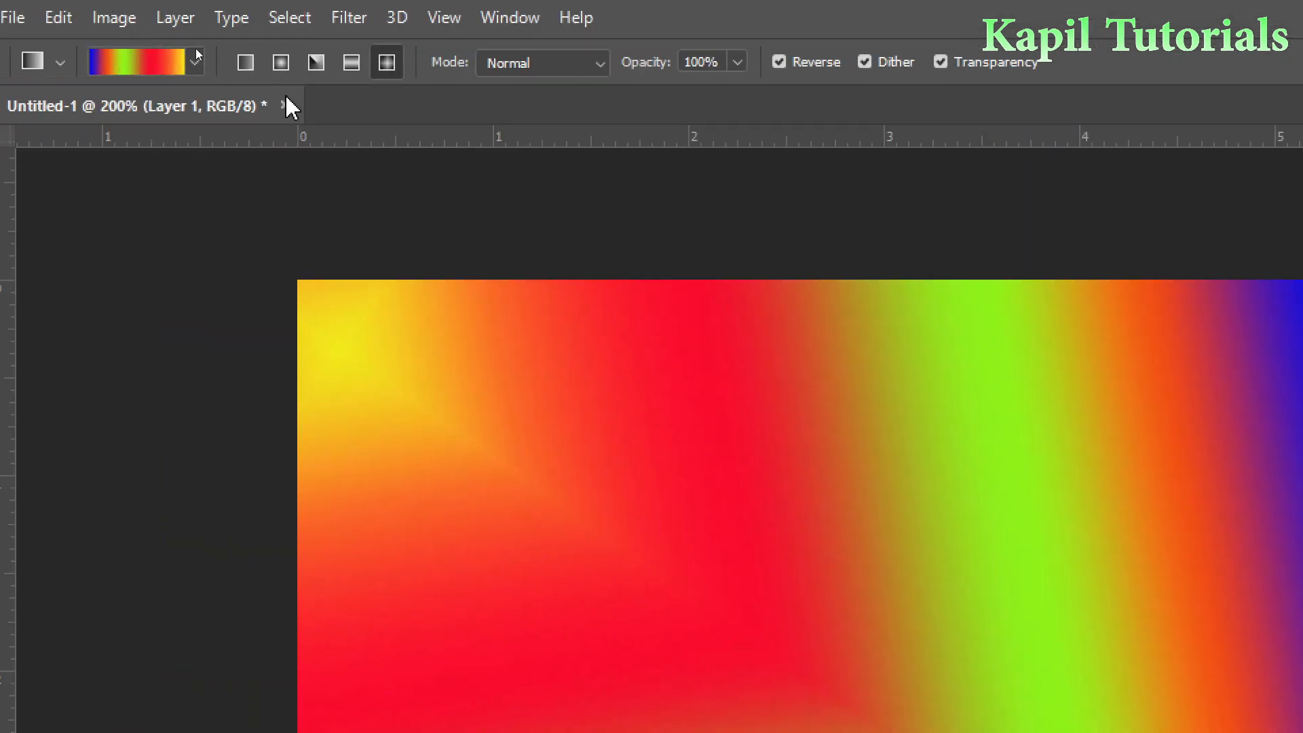
mouse_move(387, 63)
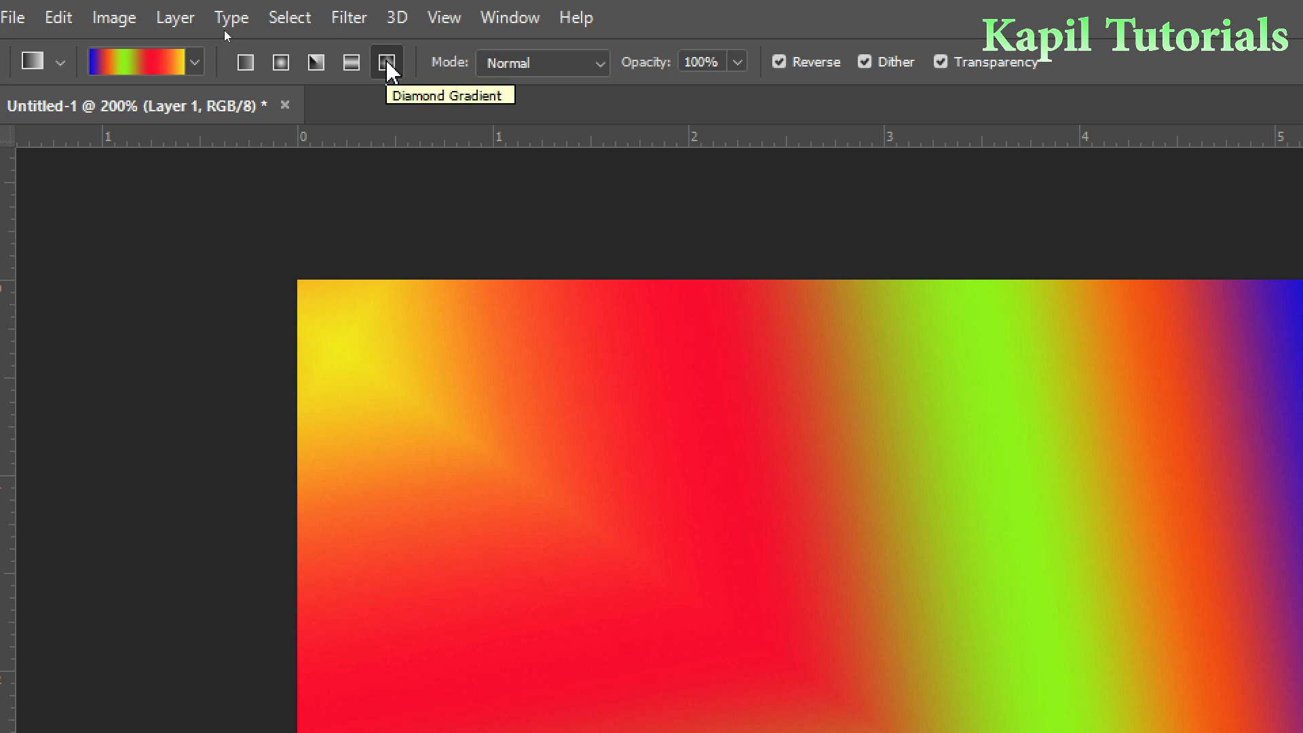
mouse_move(246, 61)
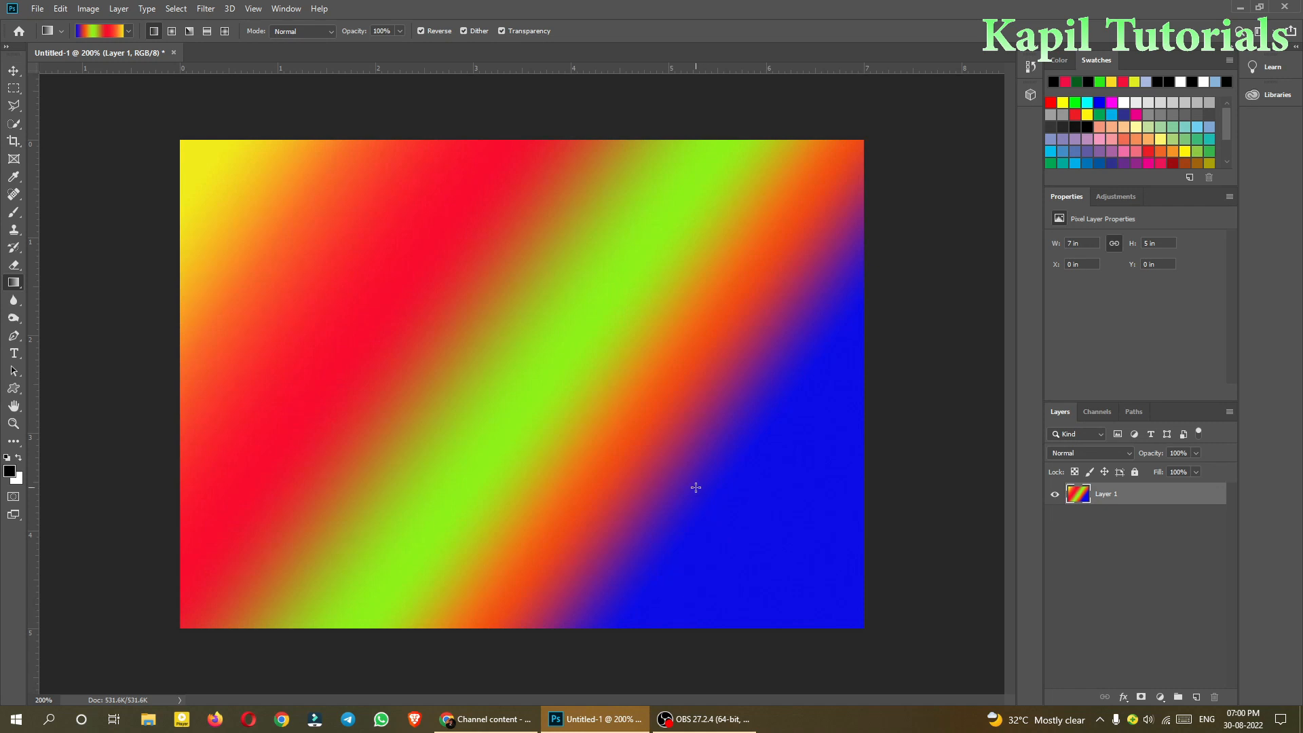
mouse_move(839, 602)
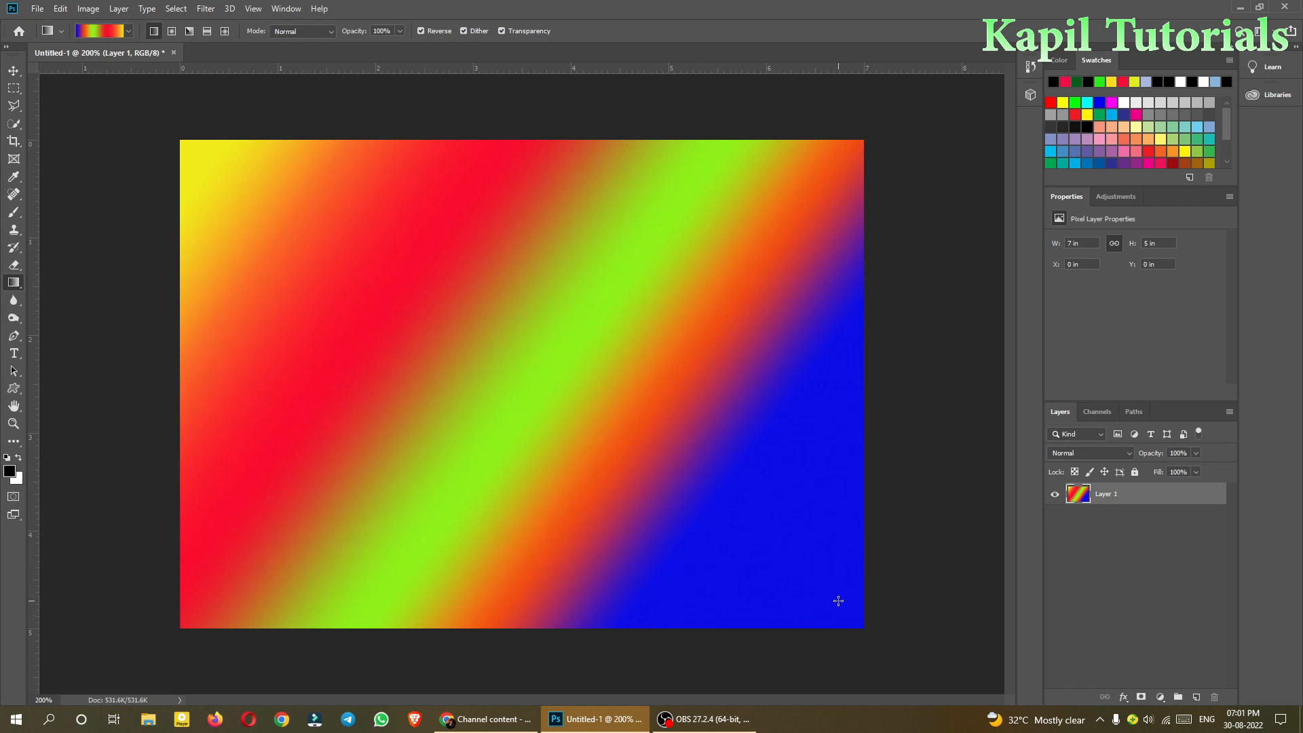